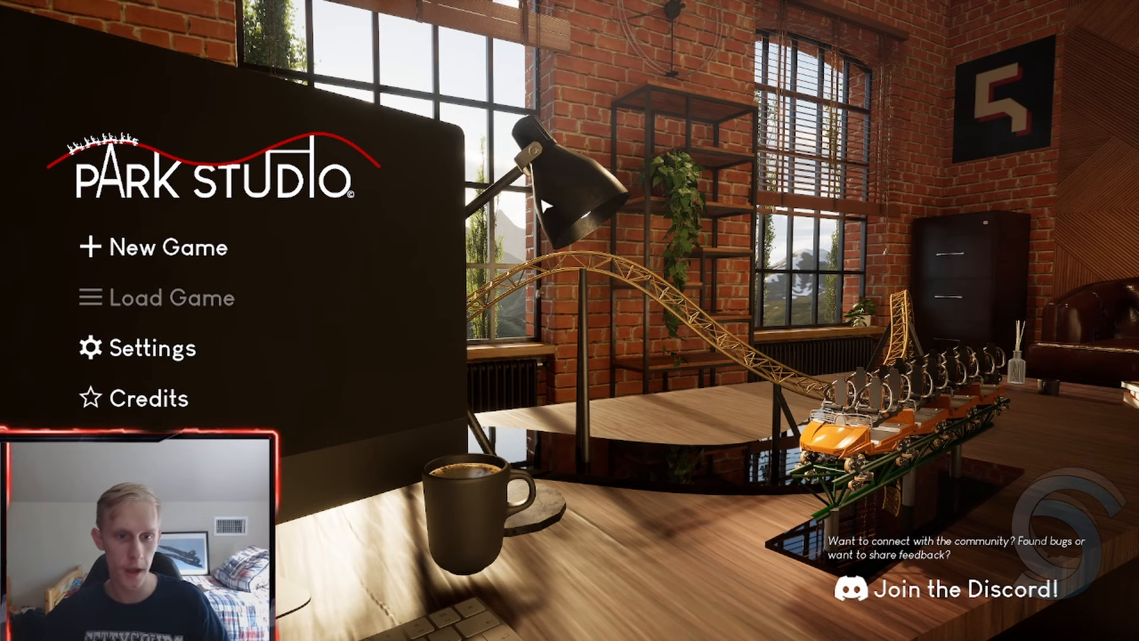
# Start a new Sandbox game and pick a flat grassland map
pyautogui.click(152, 247)
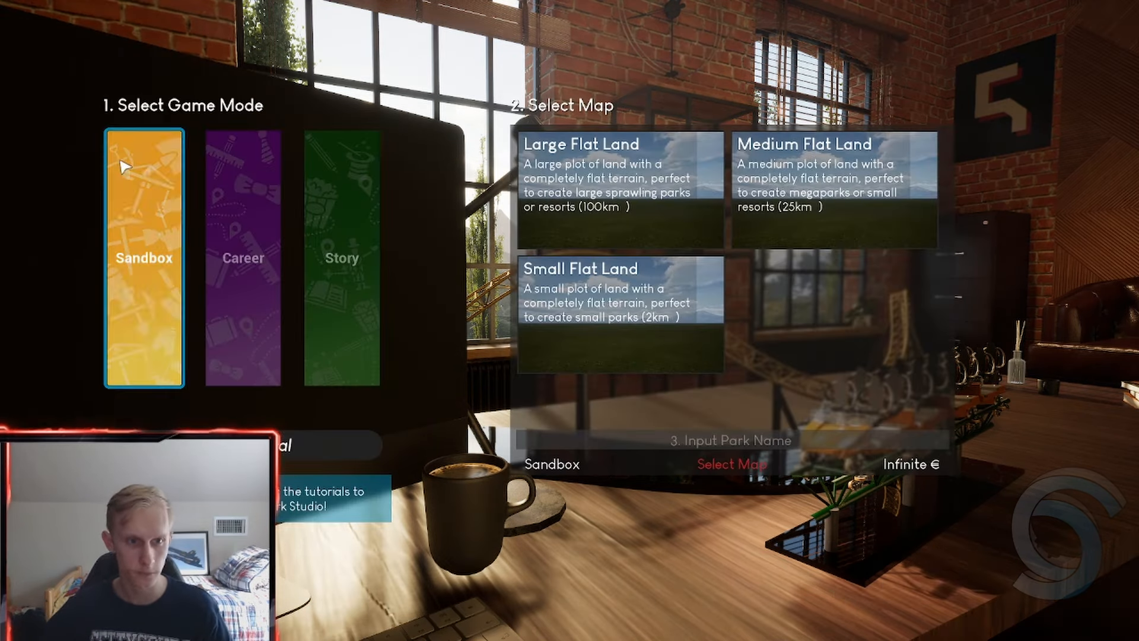
pyautogui.moveTo(382, 256)
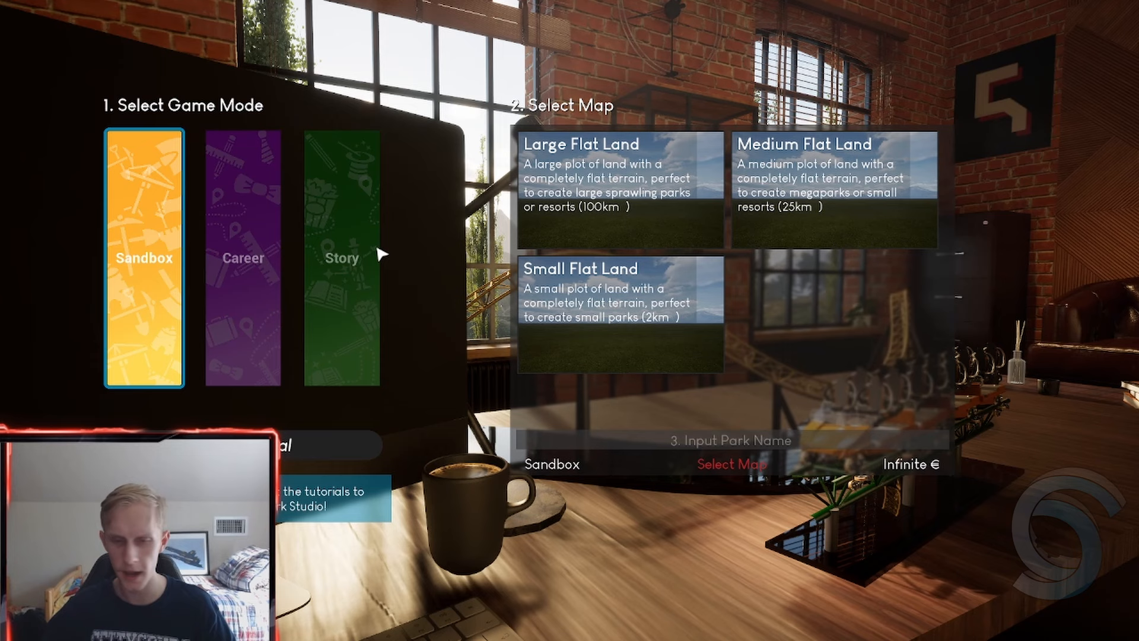
pyautogui.click(613, 304)
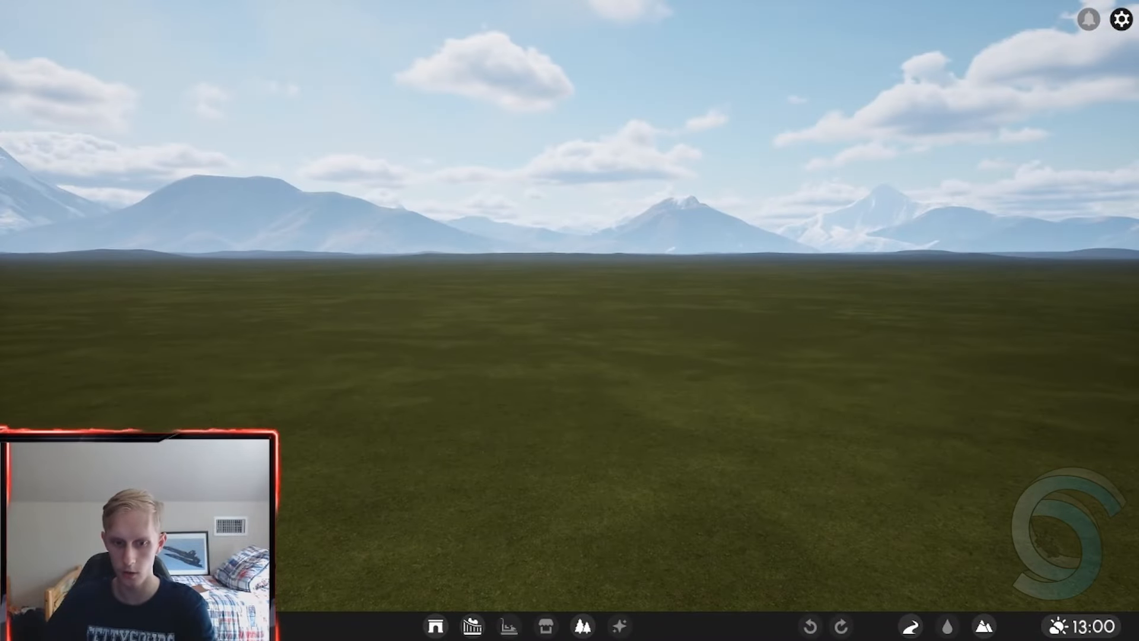
pyautogui.moveTo(470, 636)
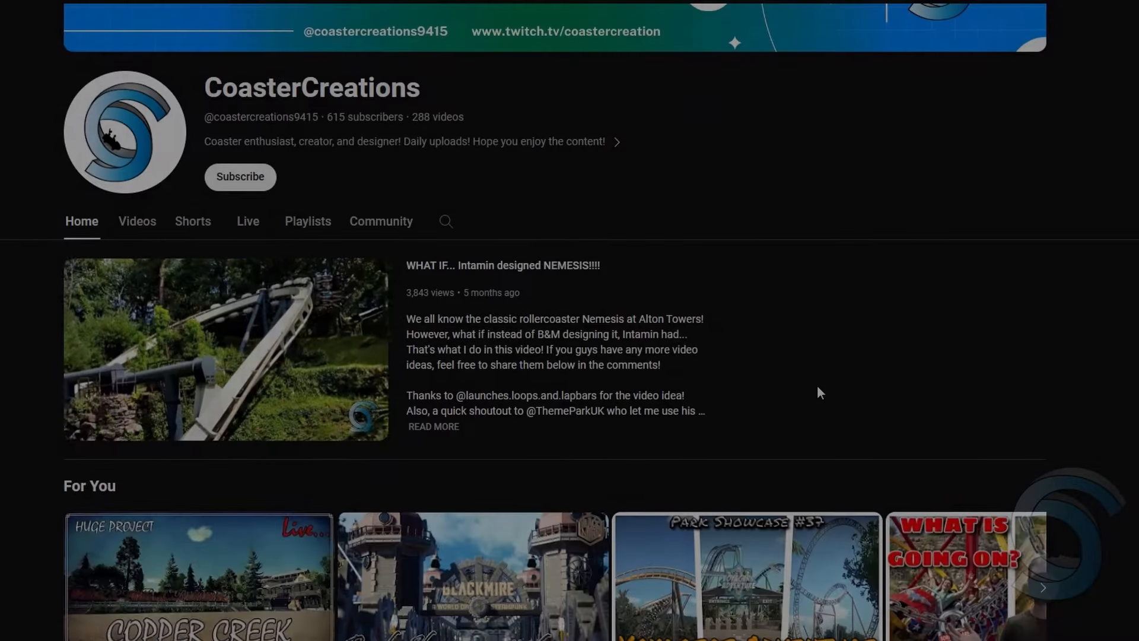
# Scroll through the coaster channel's Home page
pyautogui.scroll(-3)
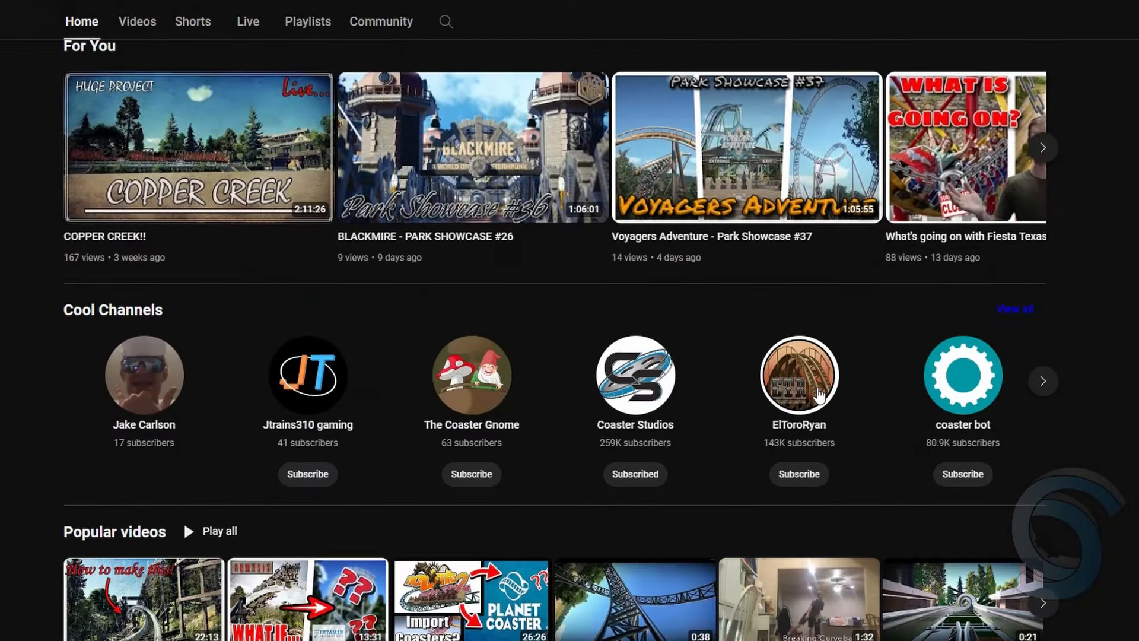
pyautogui.scroll(-3)
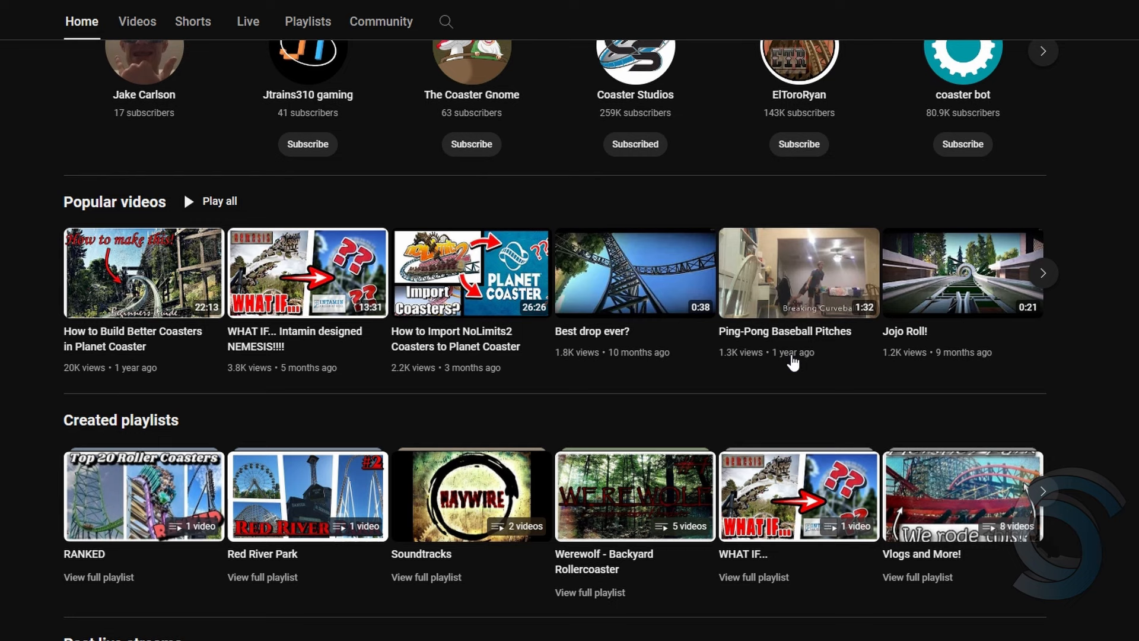
pyautogui.click(1043, 273)
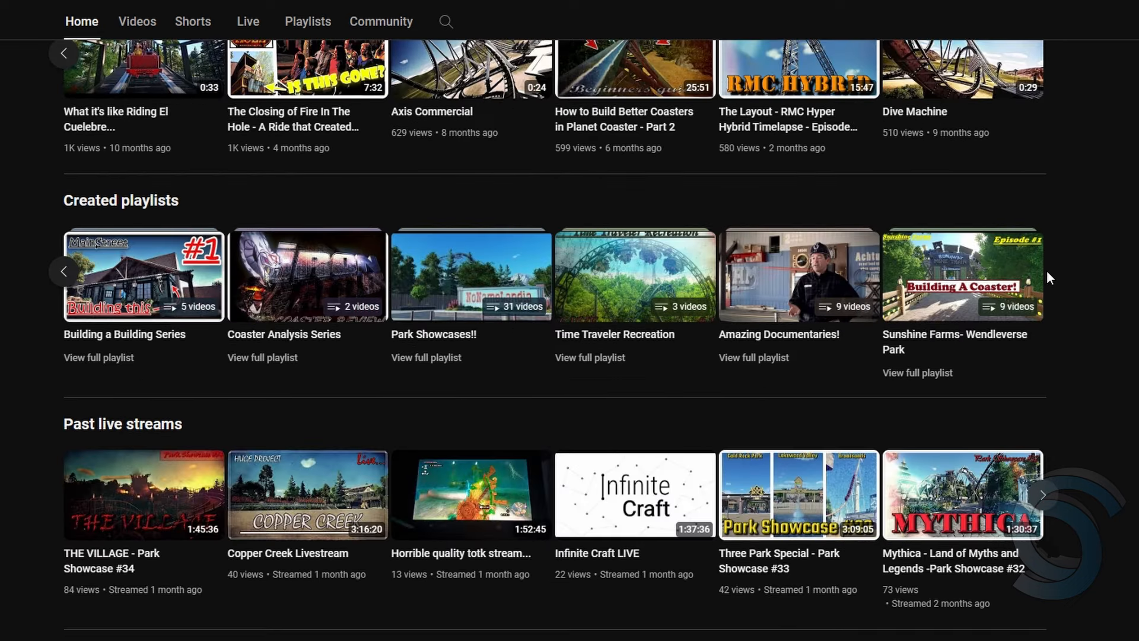
pyautogui.scroll(-3)
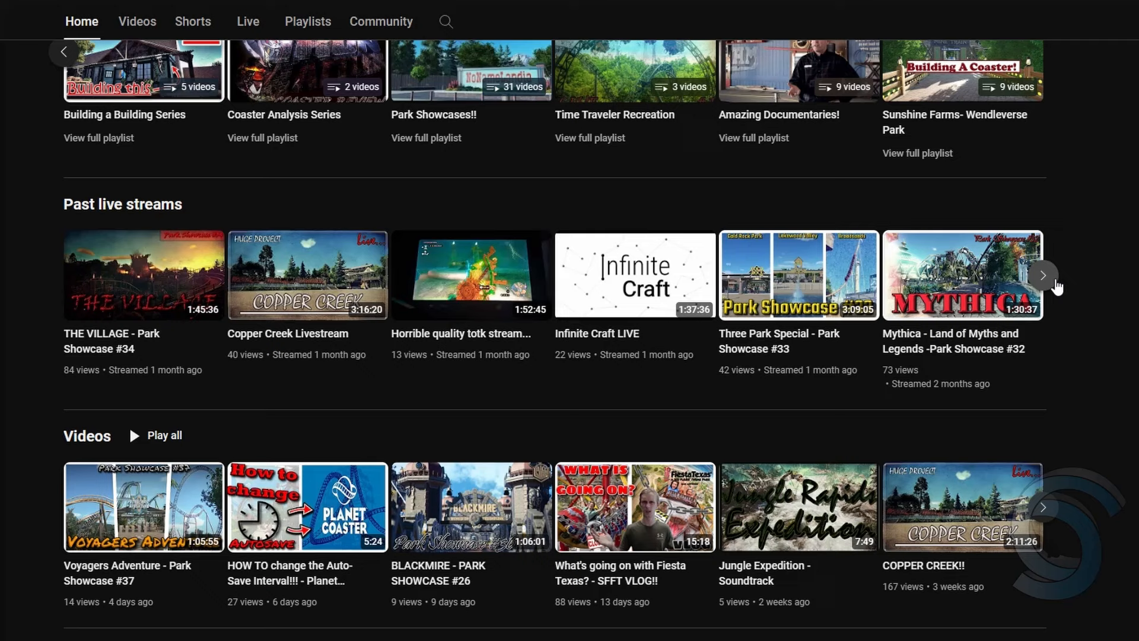
pyautogui.scroll(-3)
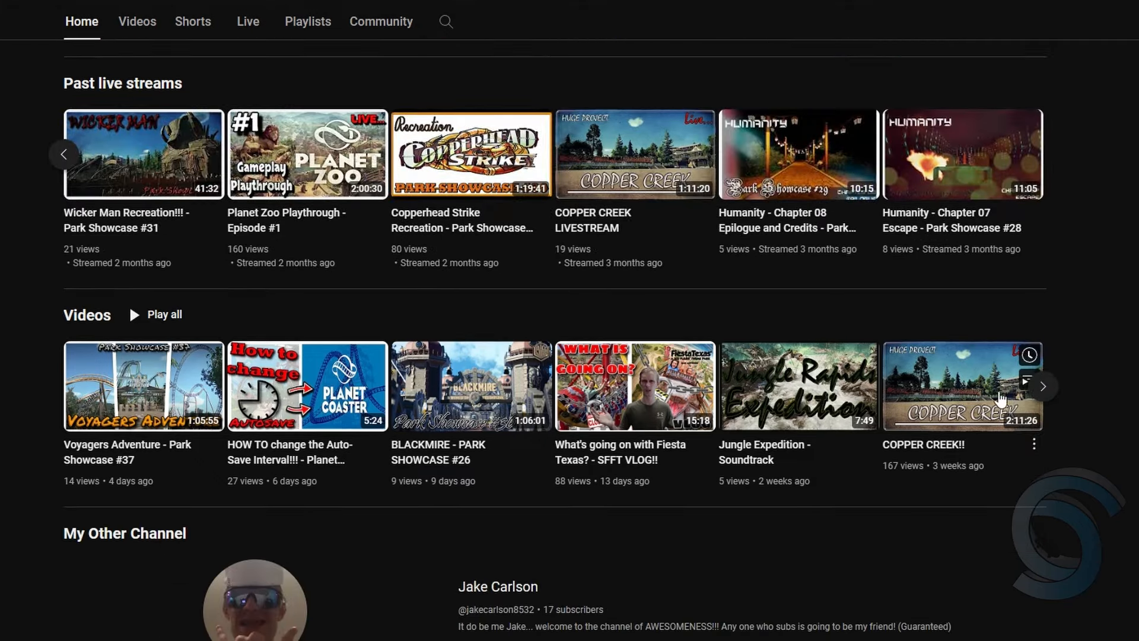
# Show the channel's Videos list and scroll through the uploads
pyautogui.click(137, 22)
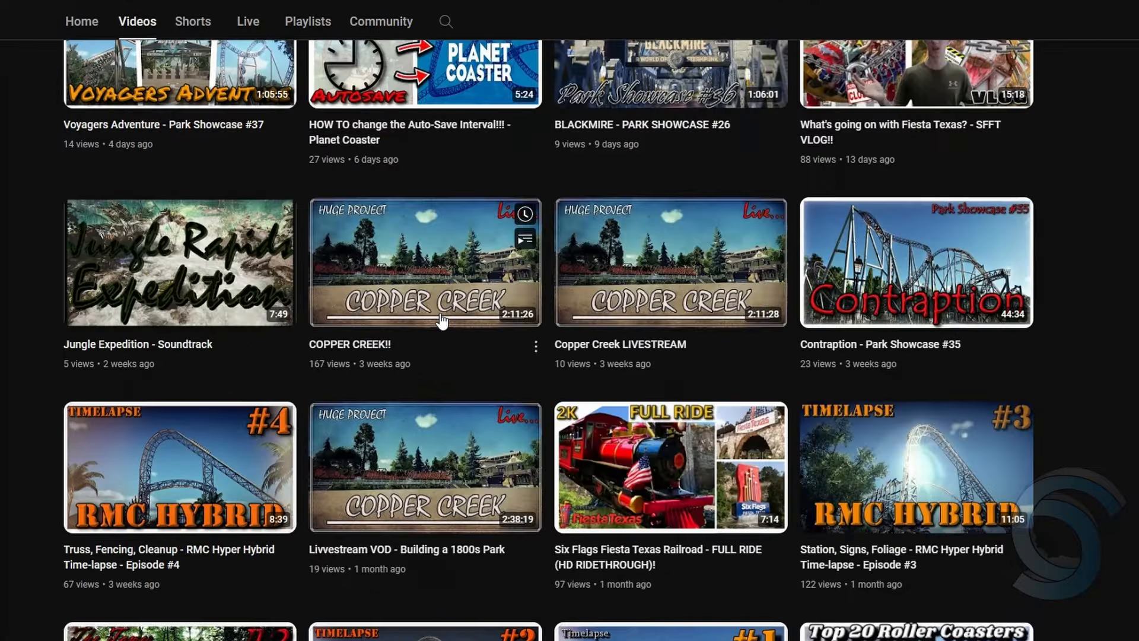
pyautogui.scroll(-3)
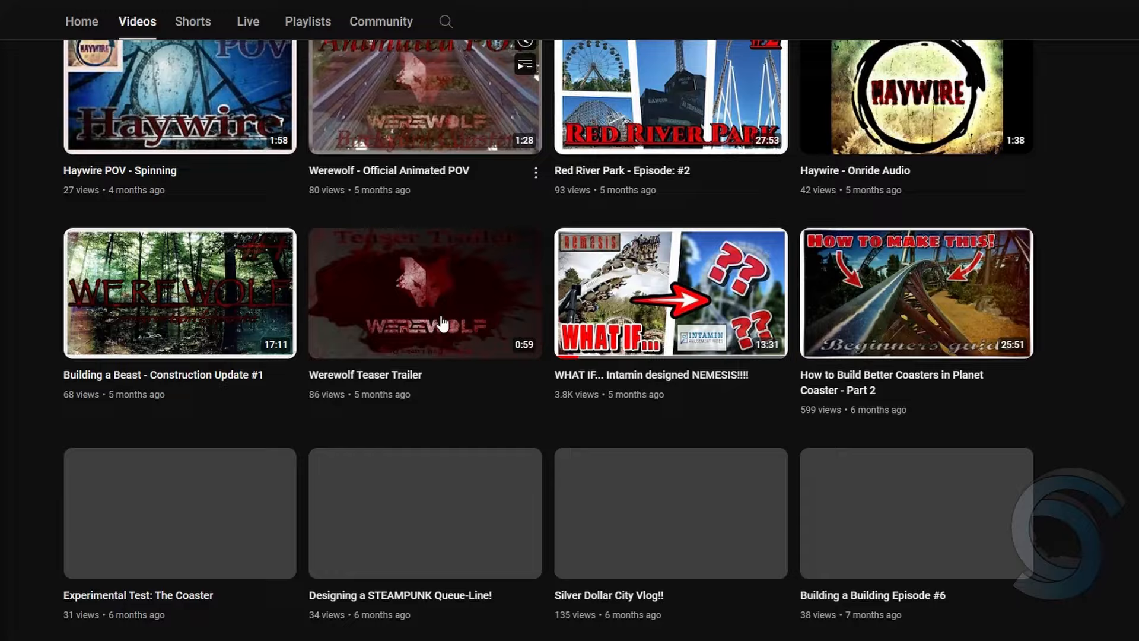
pyautogui.scroll(-3)
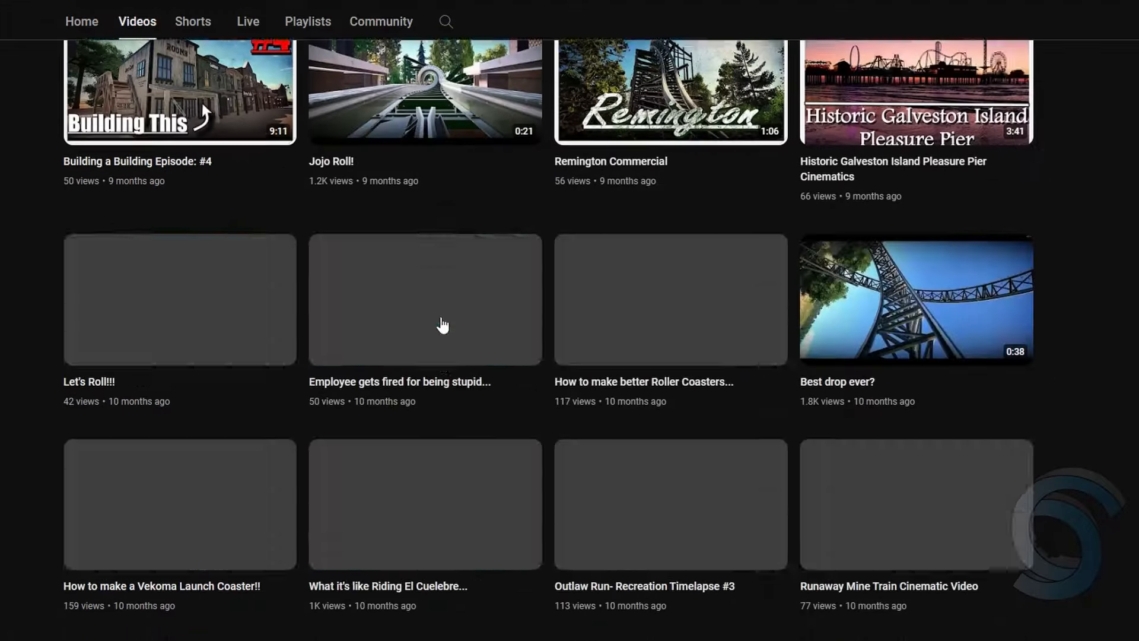
pyautogui.scroll(-3)
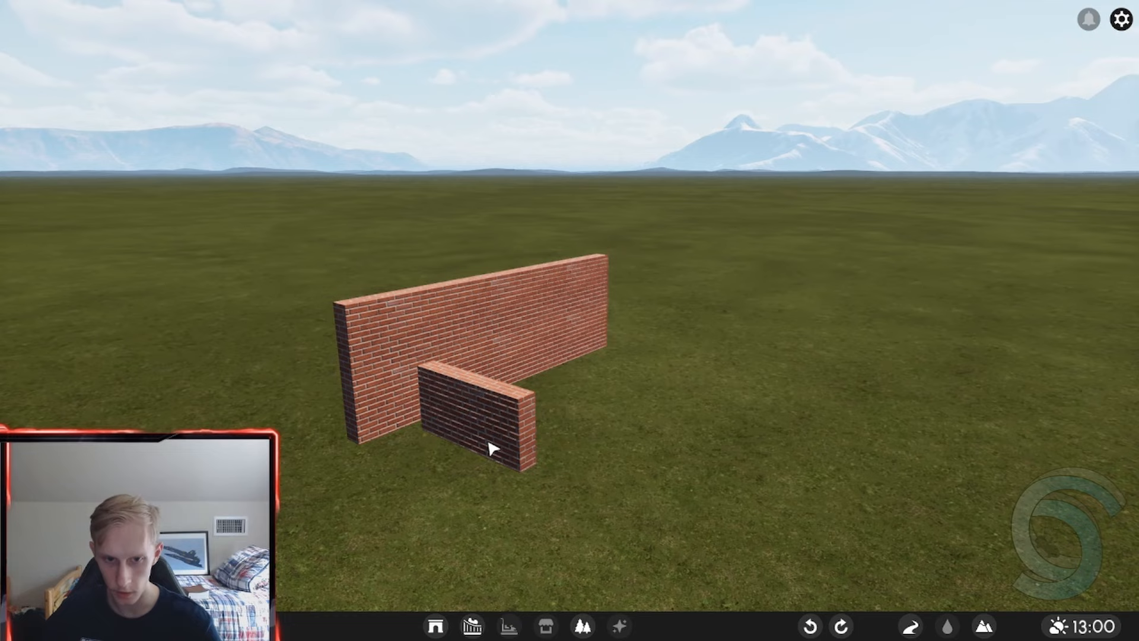
# Select the long brick wall to adjust it
pyautogui.click(493, 450)
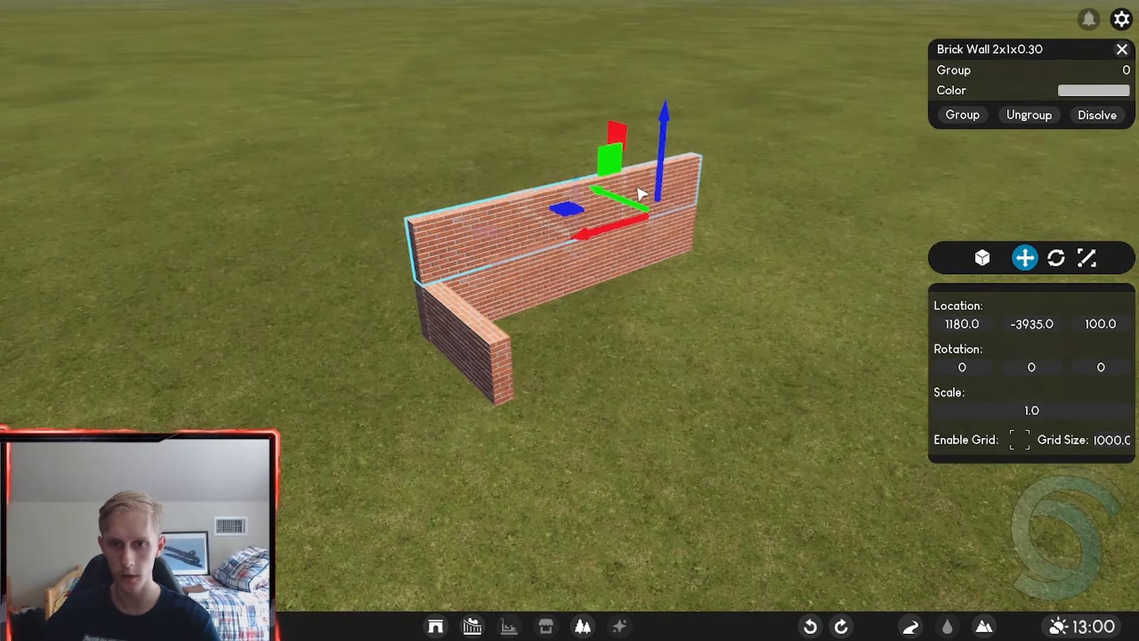
# Lower the long wall to the ground and slide the walls into a closed rectangle
pyautogui.moveTo(664, 105); pyautogui.dragTo(661, 160)
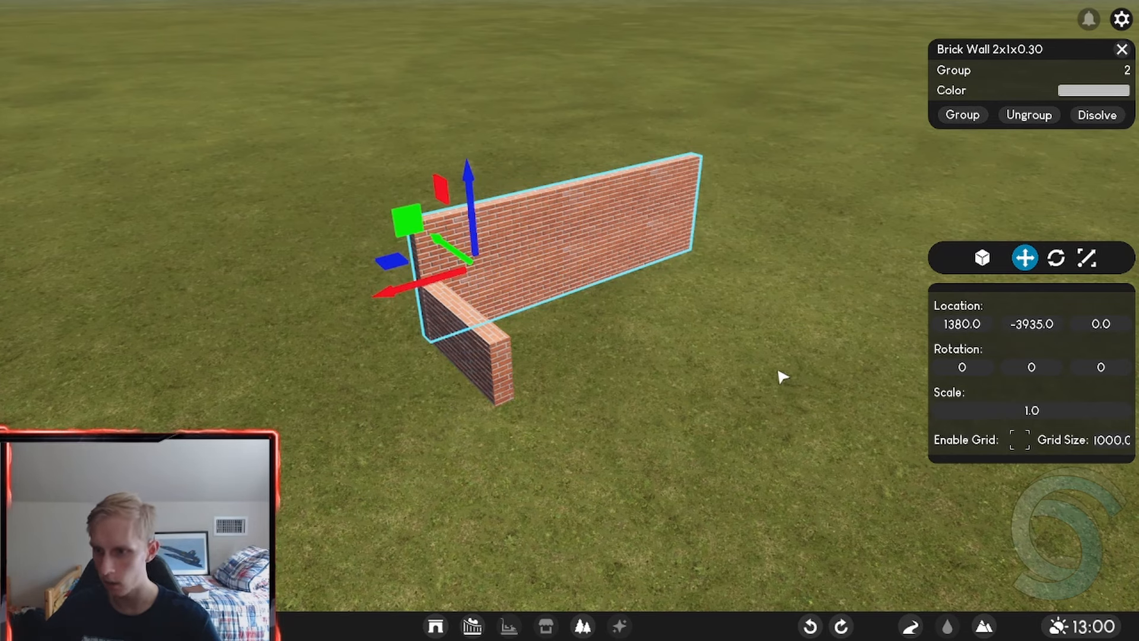
pyautogui.moveTo(410, 218); pyautogui.dragTo(526, 258)
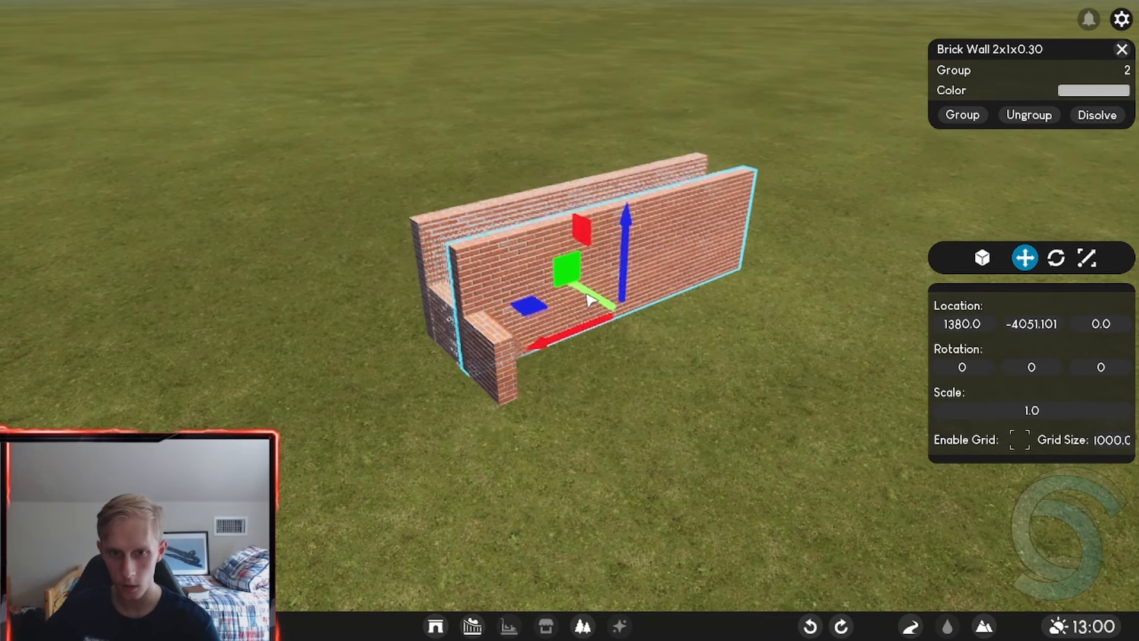
pyautogui.moveTo(603, 290); pyautogui.dragTo(617, 313)
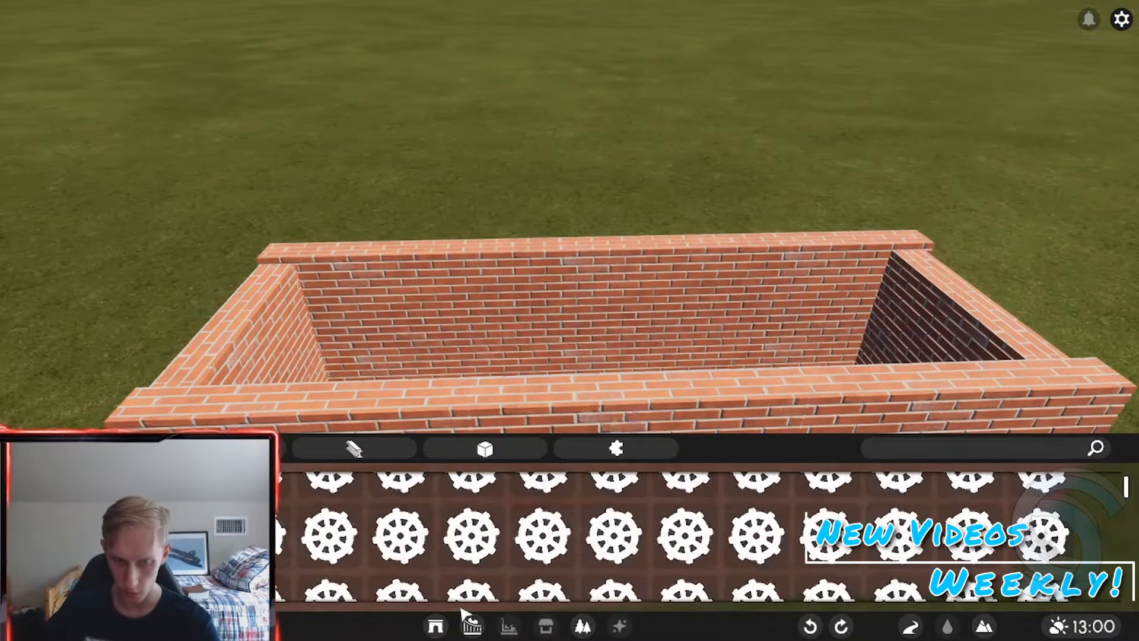
# Search the object catalog for 'ro' to find Slate Roof 2x2 15
pyautogui.write('ro')
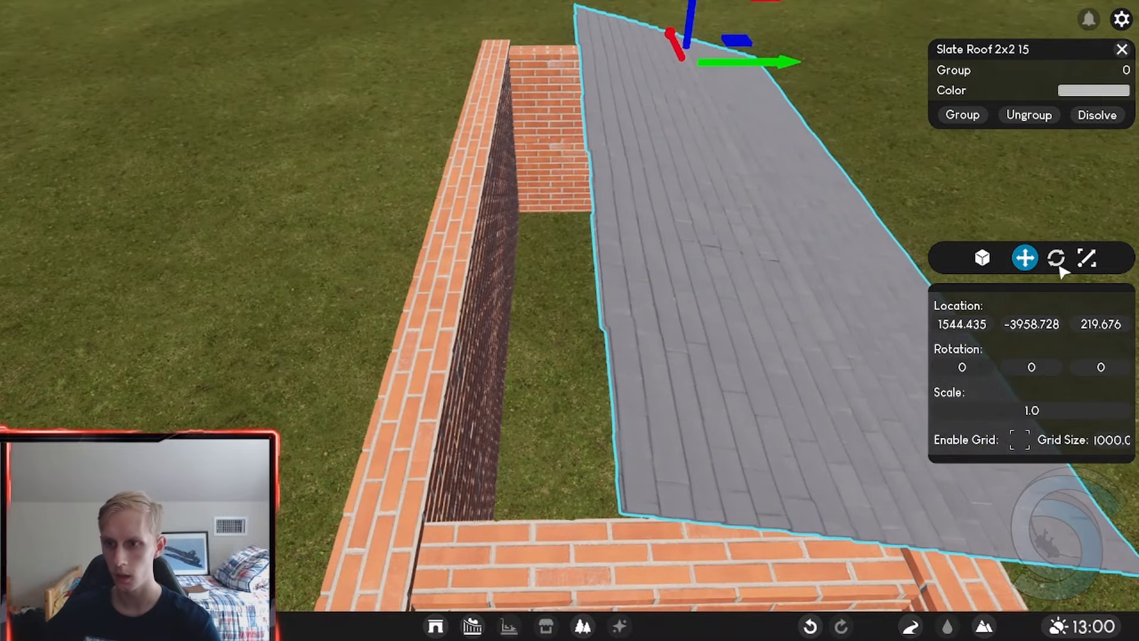
# Rotate the duplicated roof panel -180 on Z to form the opposite slope
pyautogui.click(1056, 258)
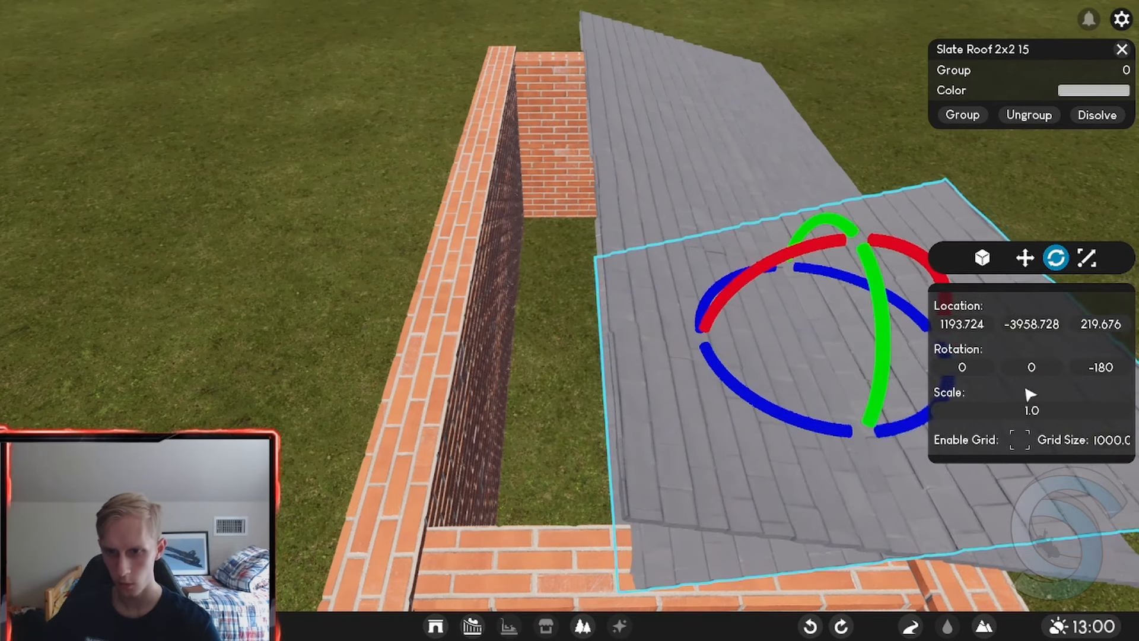
pyautogui.click(1025, 257)
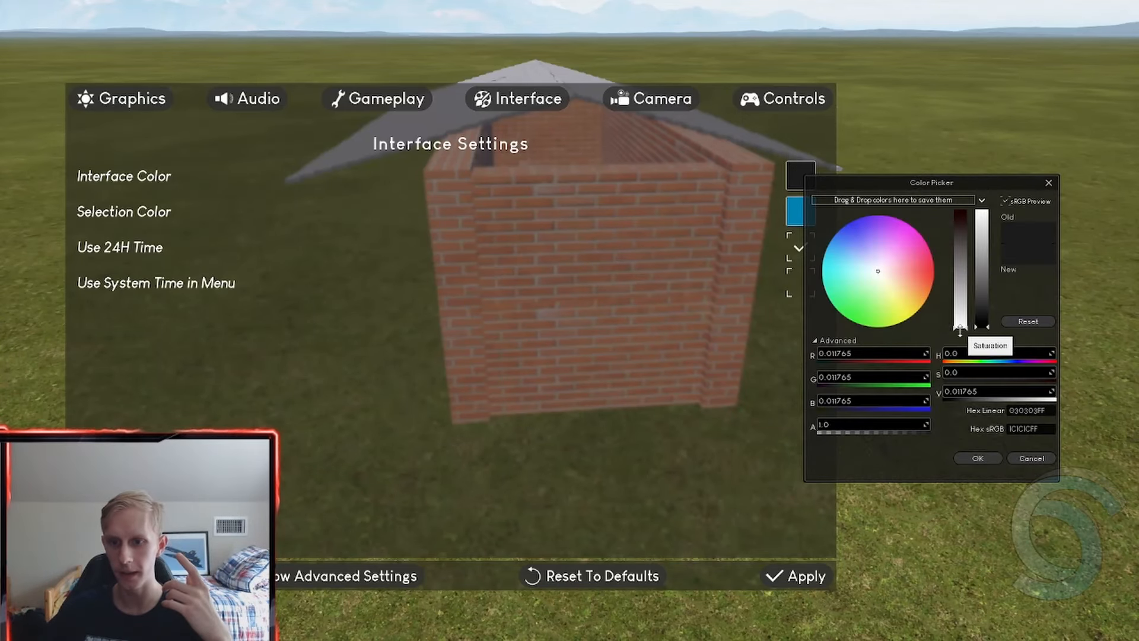
# Drag the Color Picker to a bright blue interface colour
pyautogui.moveTo(964, 327); pyautogui.dragTo(964, 211)
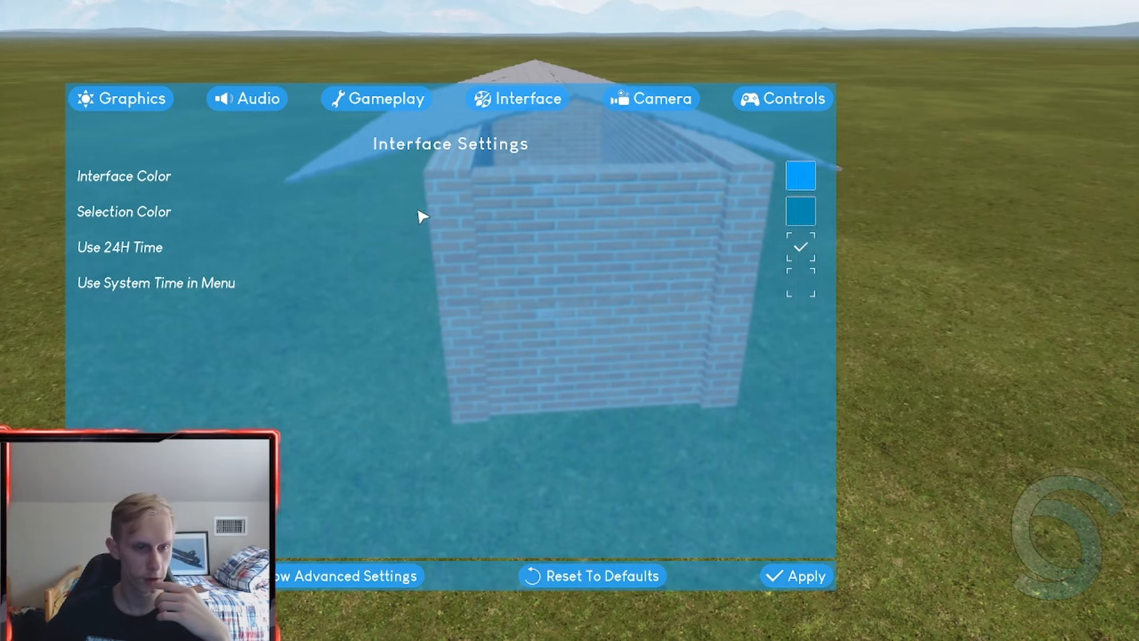
pyautogui.moveTo(246, 253)
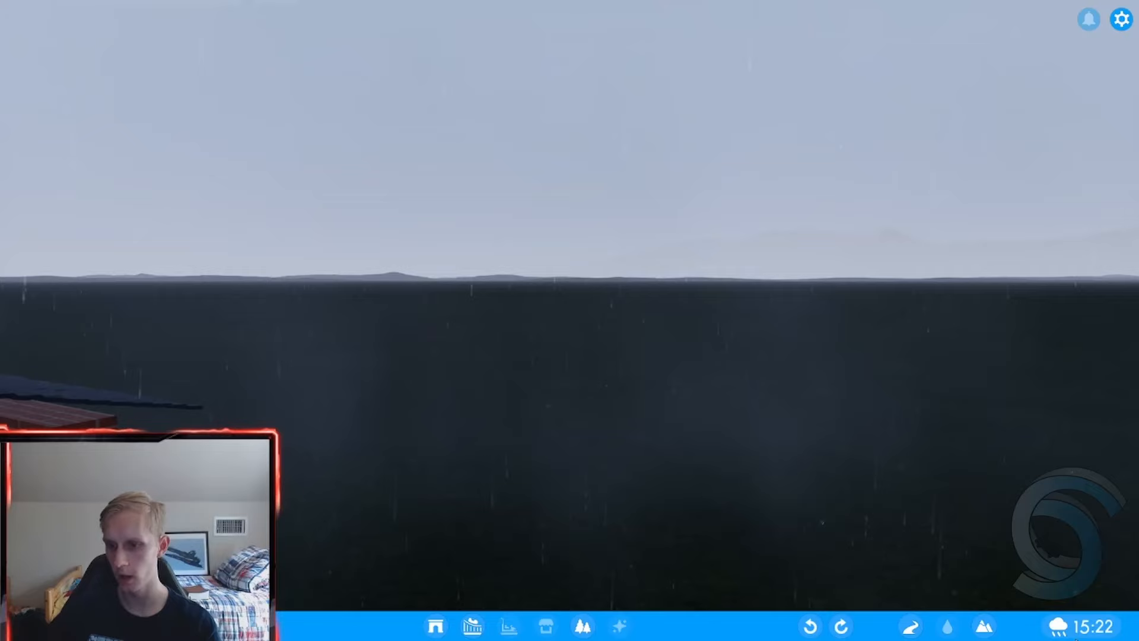
# Switch the park back to sunny weather with the bottom-bar time control
pyautogui.click(1057, 624)
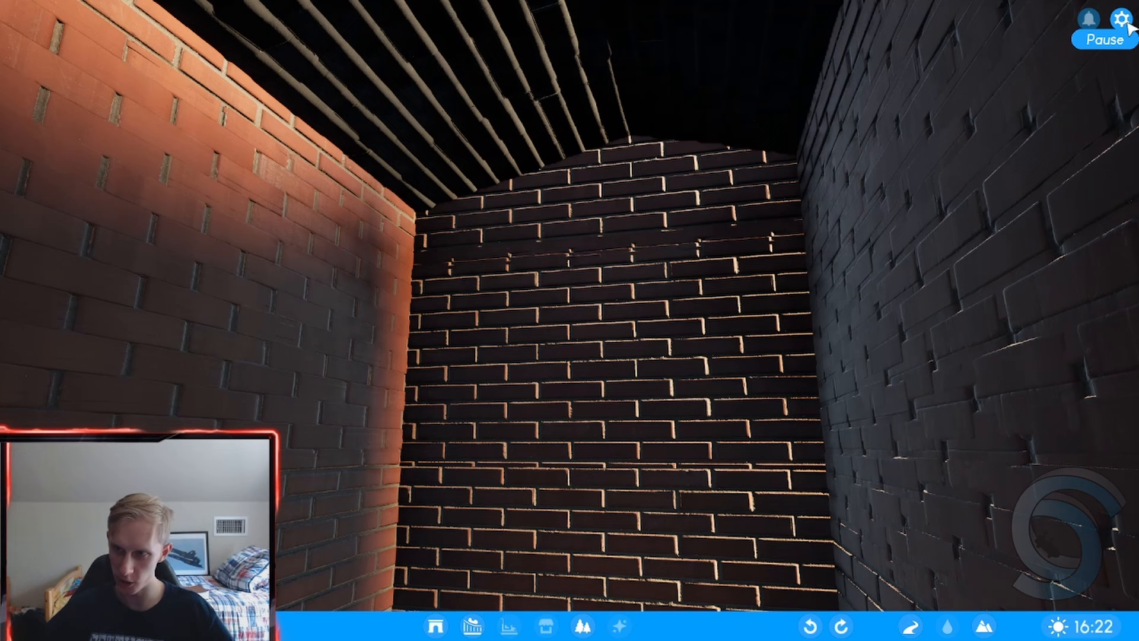
# Lower Overall graphics Quality from Epic to Medium and adjust shadow quality
pyautogui.click(1118, 18)
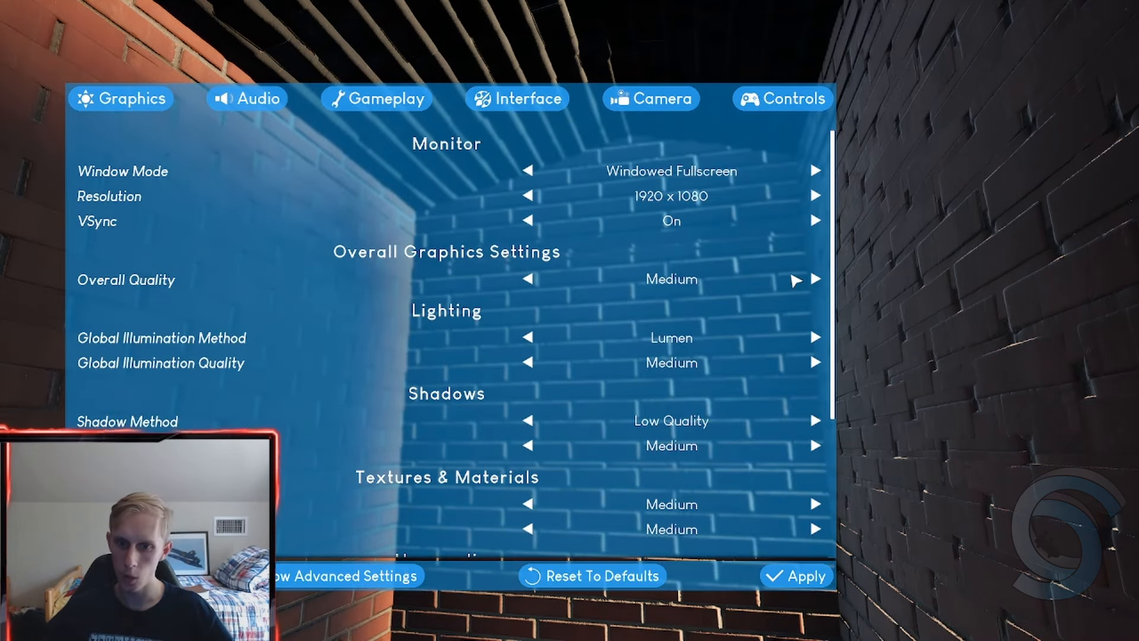
pyautogui.moveTo(799, 420)
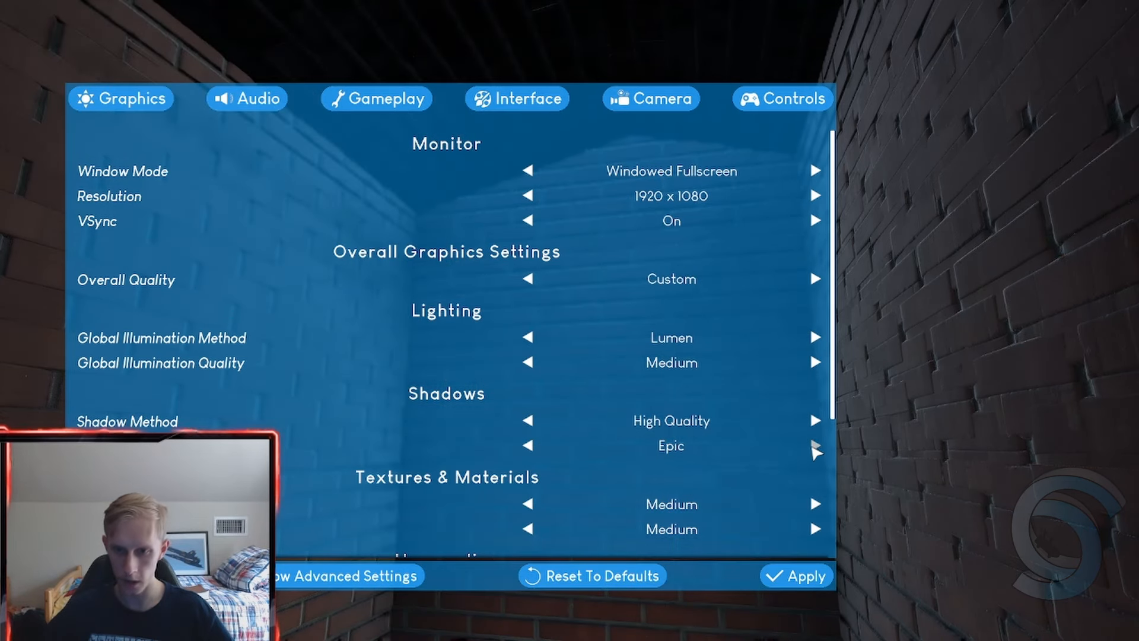
pyautogui.click(815, 293)
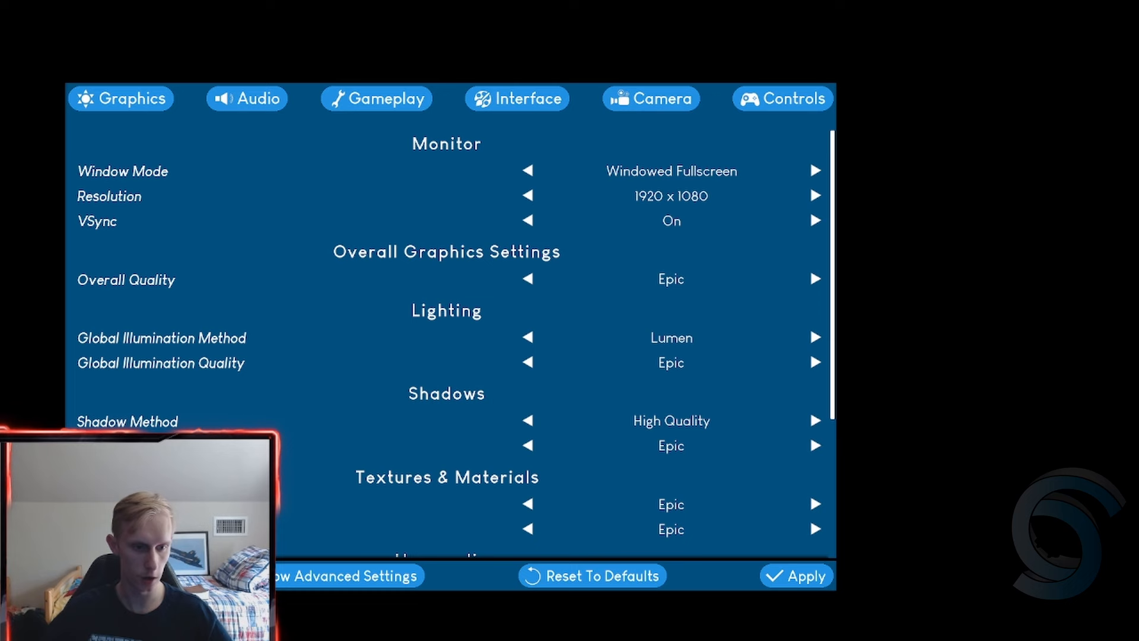
pyautogui.click(528, 279)
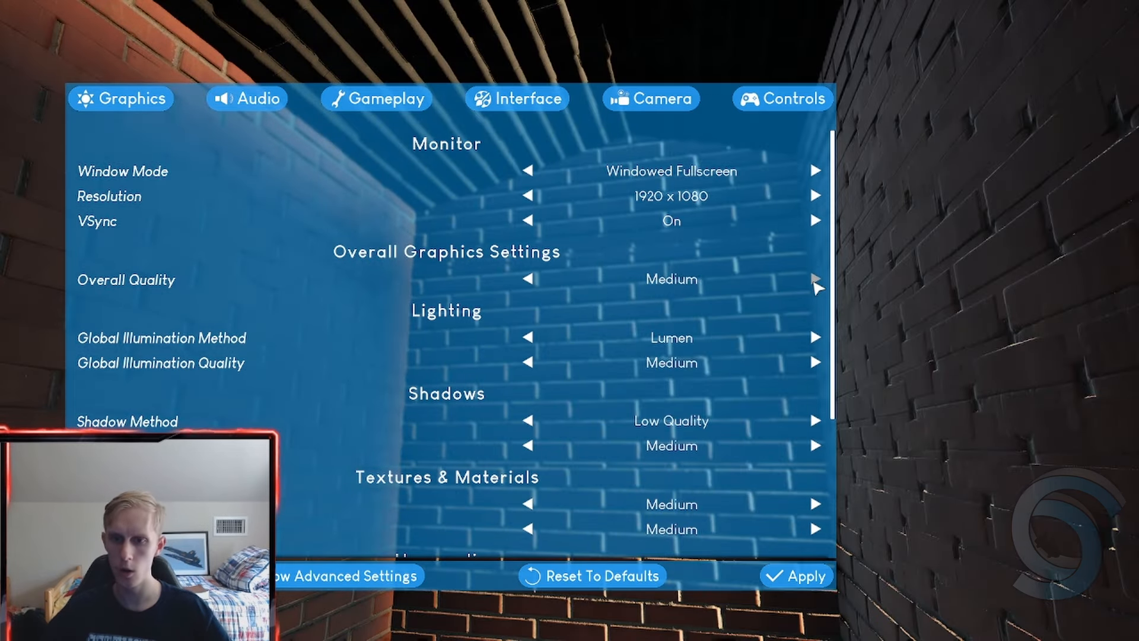
pyautogui.click(816, 278)
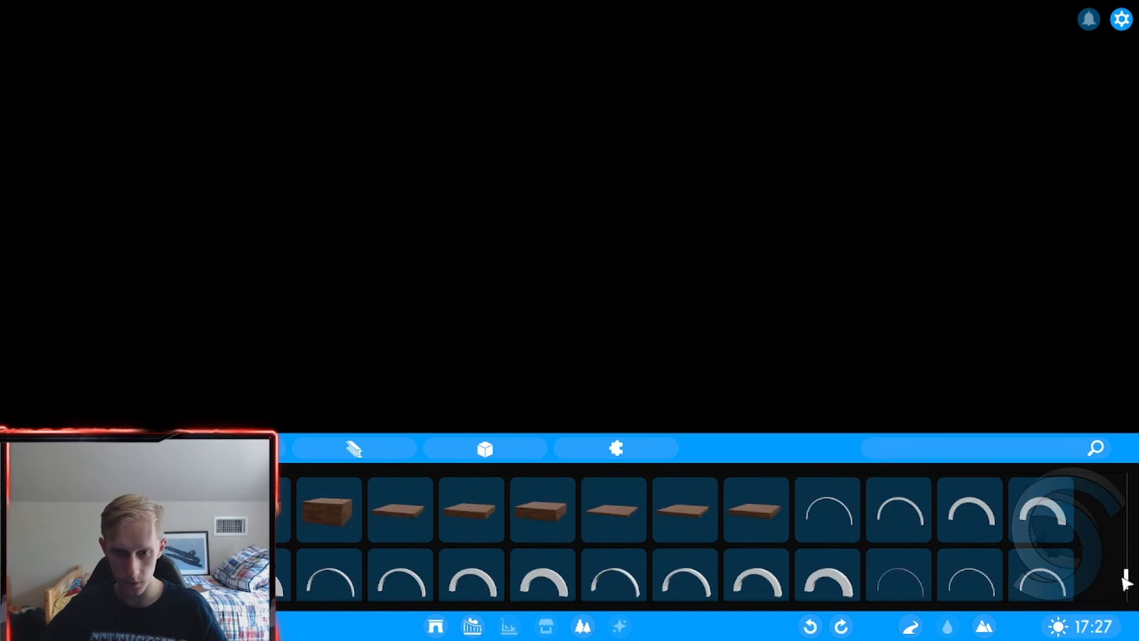
# Search the scenery catalogue for 'ligh' and set the clock to 15:00
pyautogui.write('ligh')
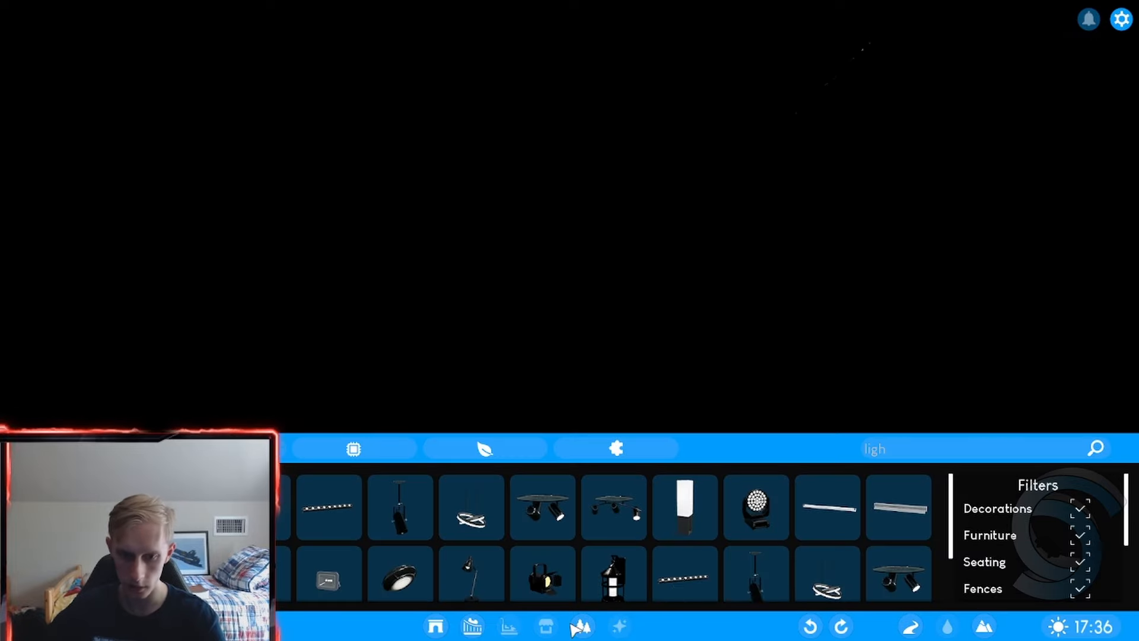
pyautogui.click(827, 506)
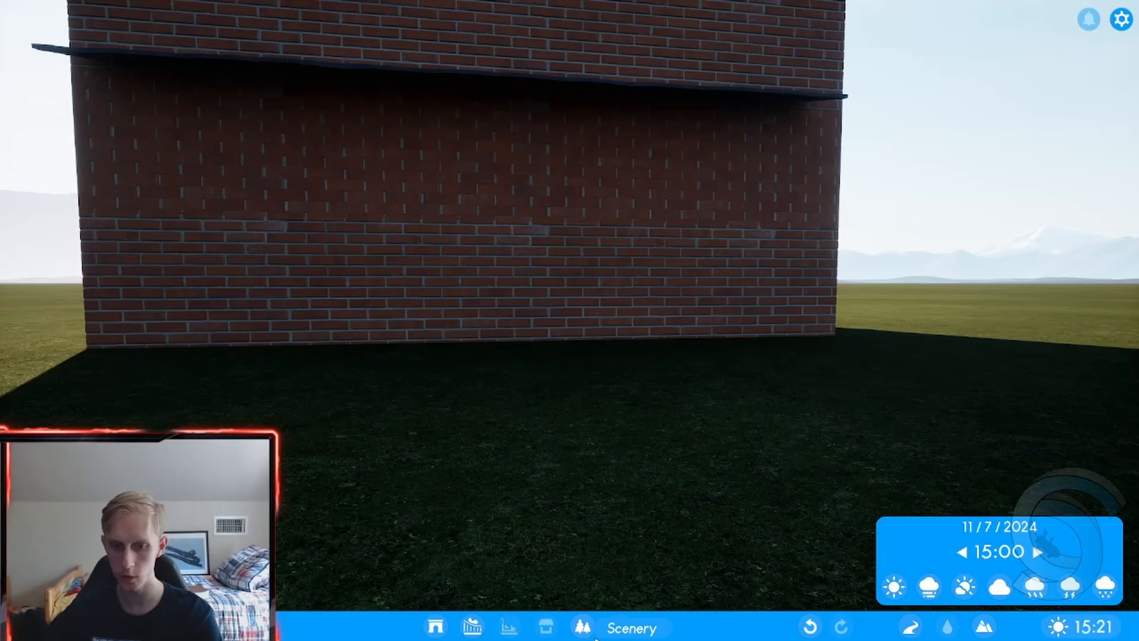
# Place Work Light 01 beside the brick building and set its light colour to red
pyautogui.click(586, 626)
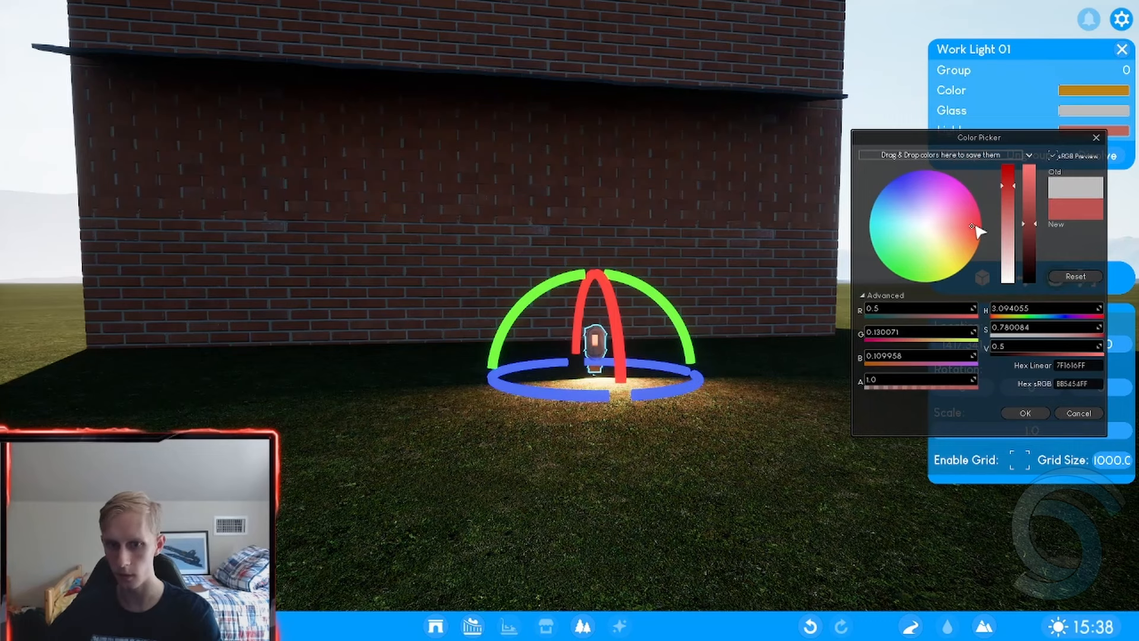
pyautogui.click(982, 233)
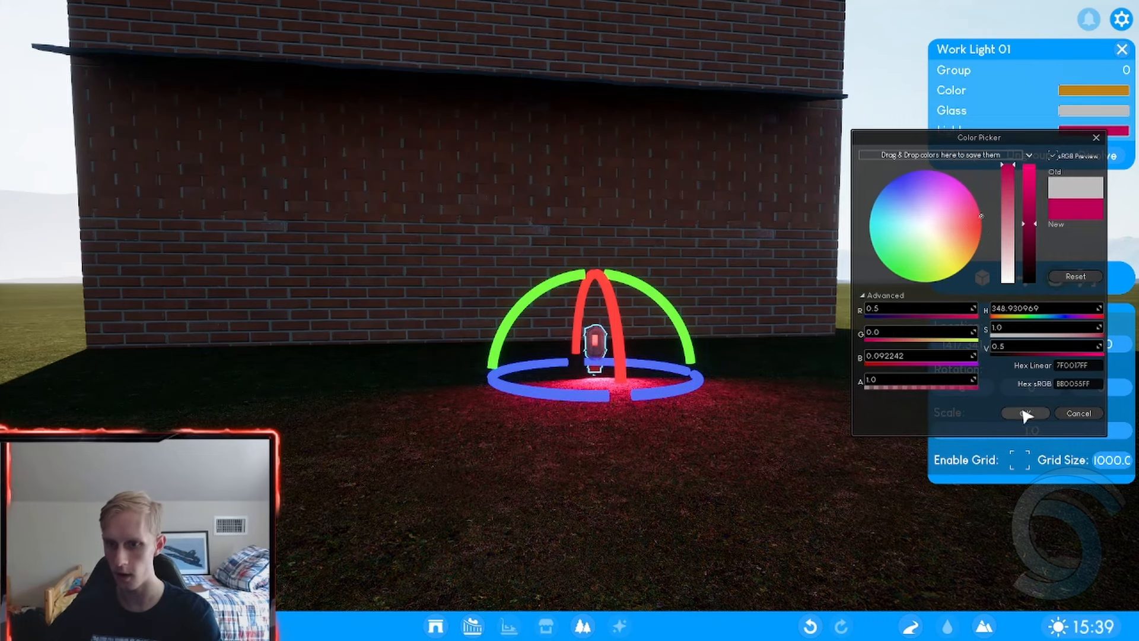
pyautogui.click(1025, 413)
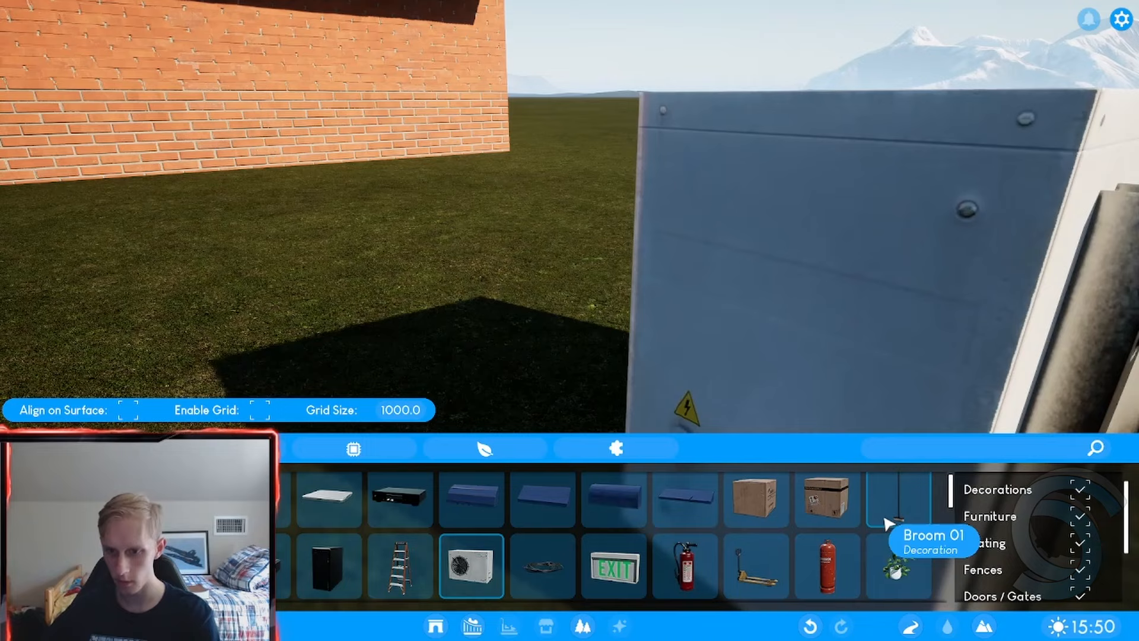
# Place the cardboard box prop on the grass beside the building, then pick the metal chair
pyautogui.click(825, 500)
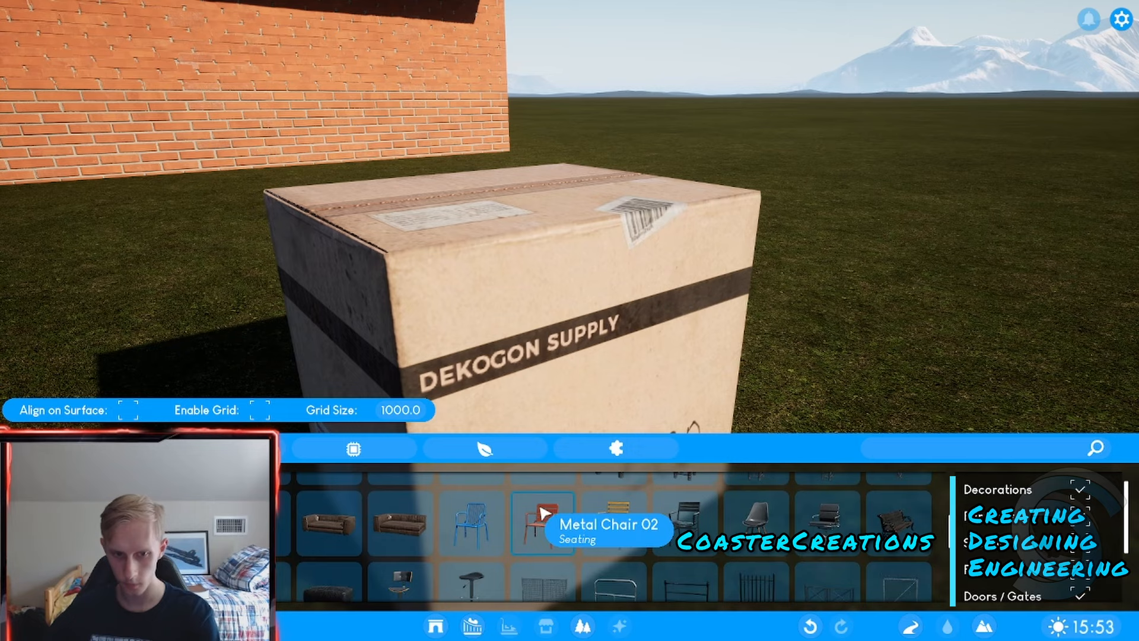
pyautogui.click(330, 525)
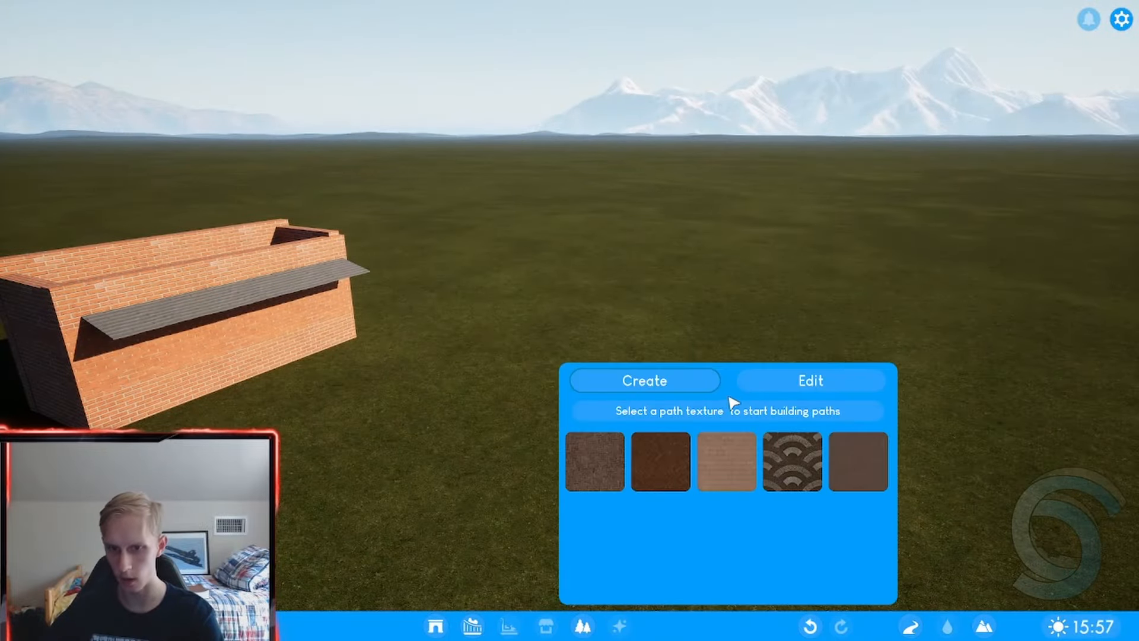
pyautogui.moveTo(735, 477)
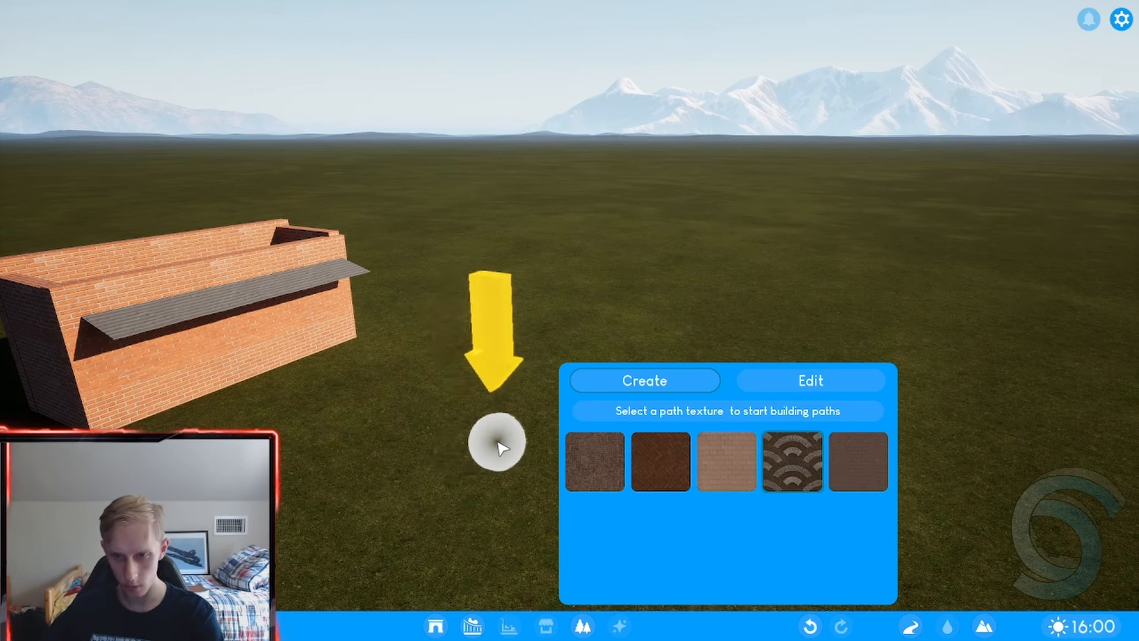
# Set the scalloped path's end point on the grass to draw it
pyautogui.click(801, 467)
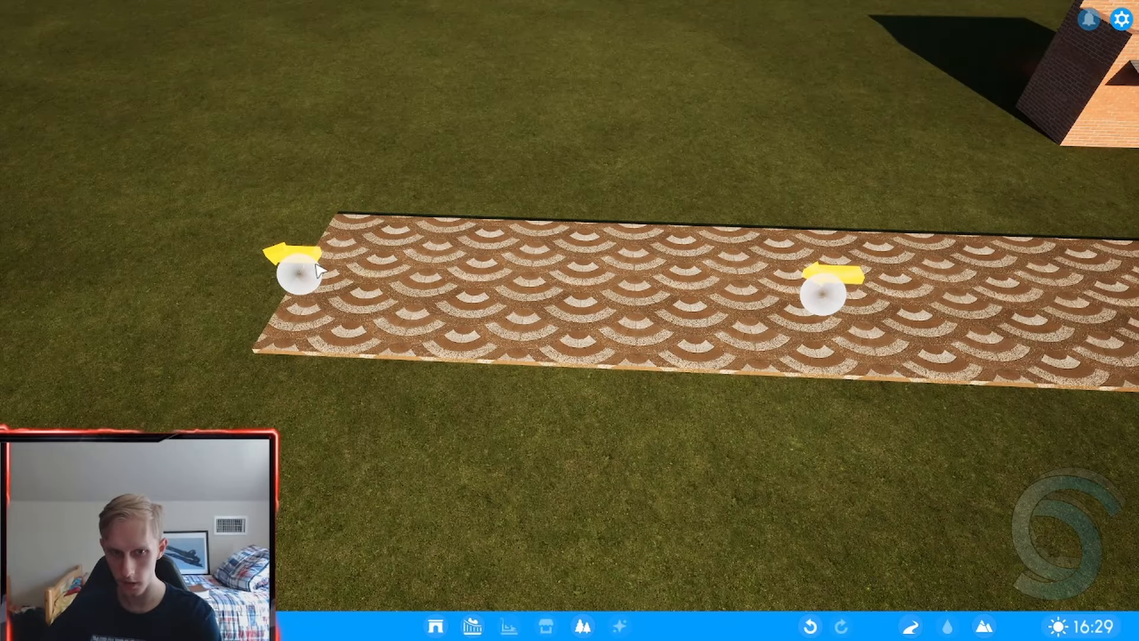
# Select the path's first node and tint its surface a pale yellow
pyautogui.click(297, 280)
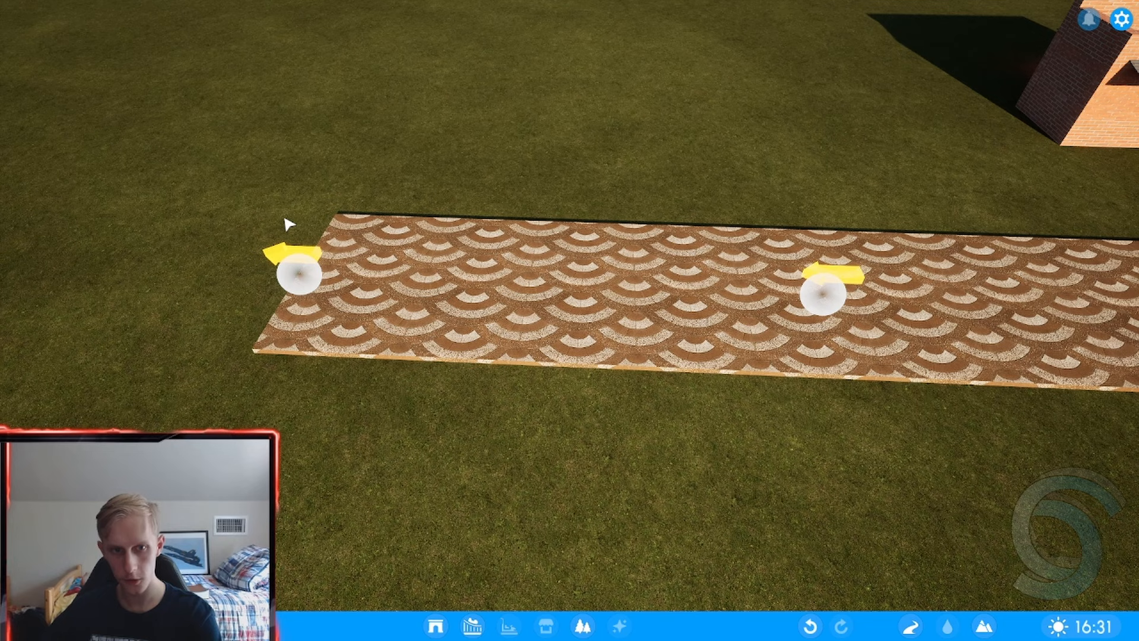
pyautogui.click(294, 283)
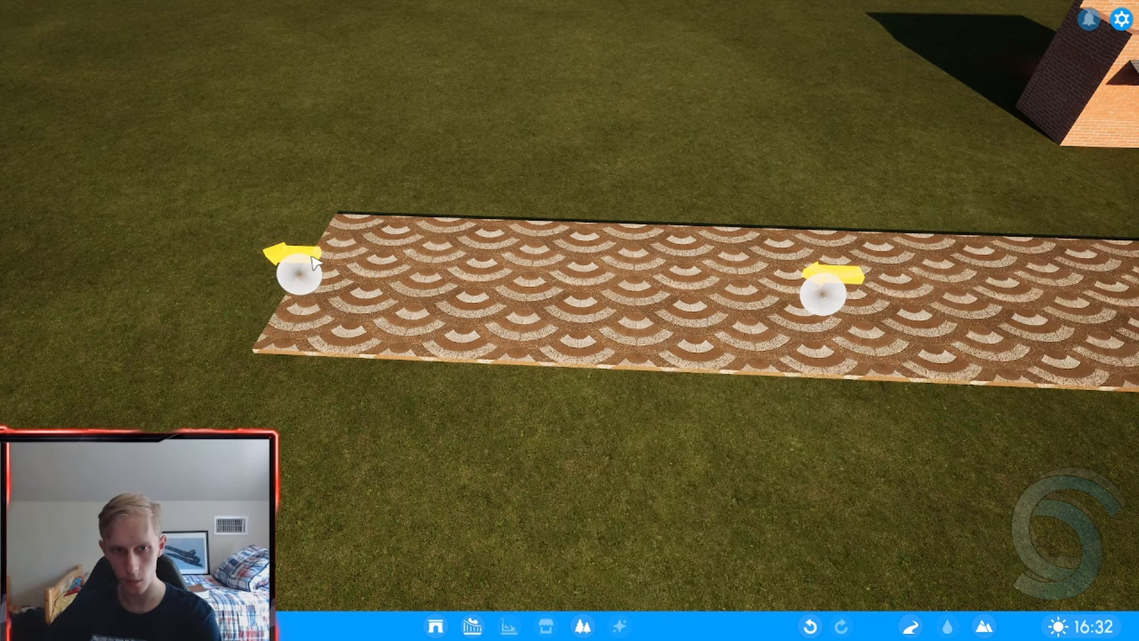
pyautogui.click(302, 280)
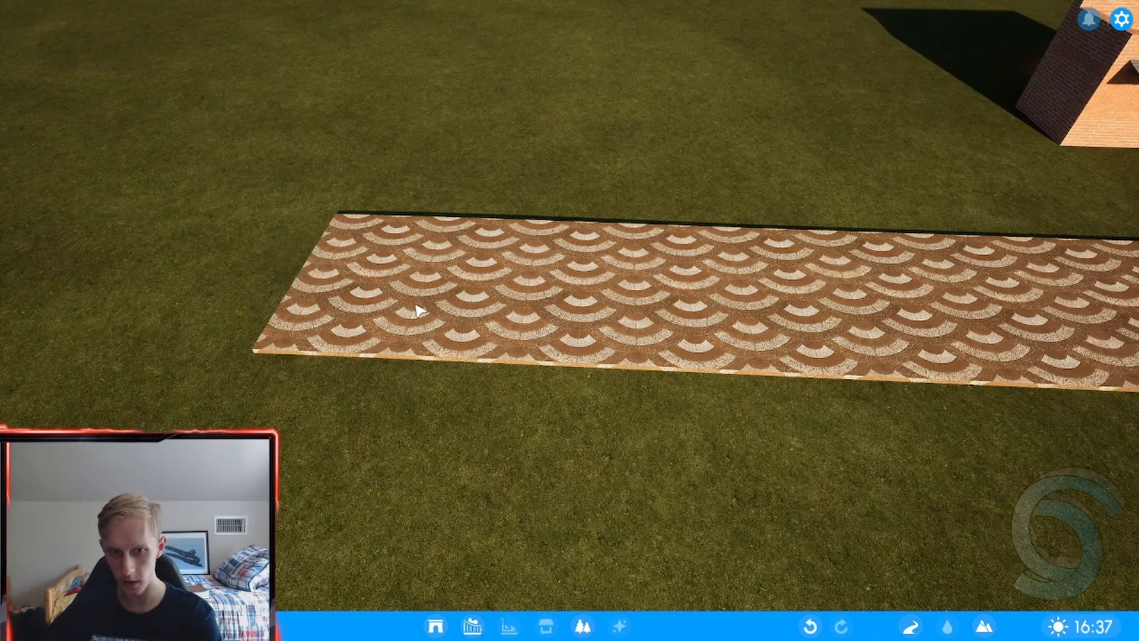
pyautogui.click(418, 319)
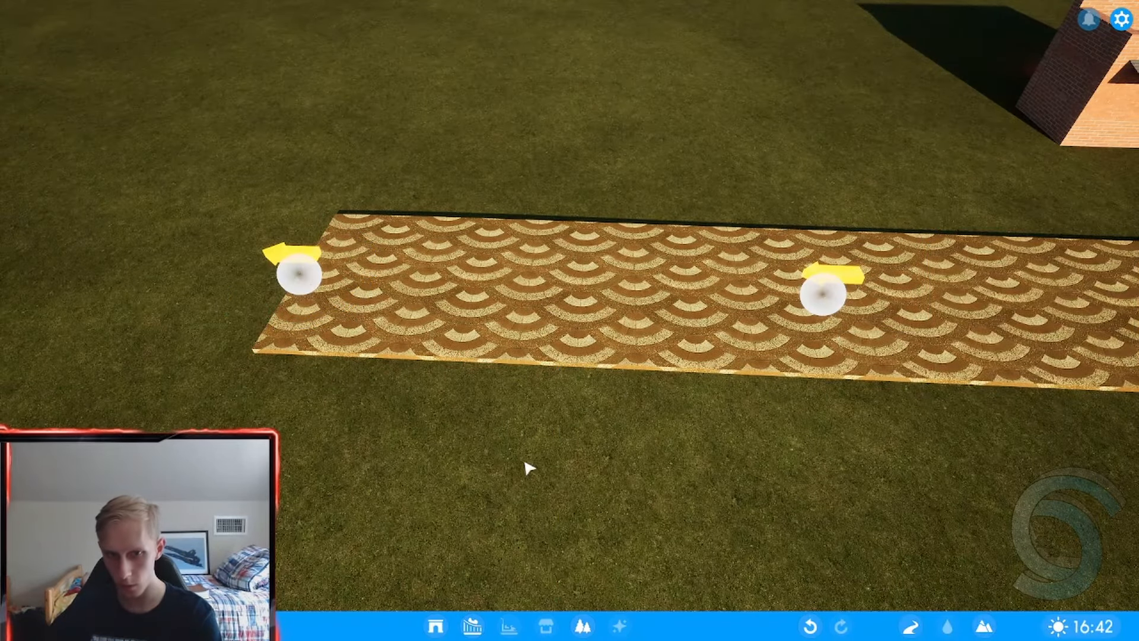
pyautogui.click(295, 285)
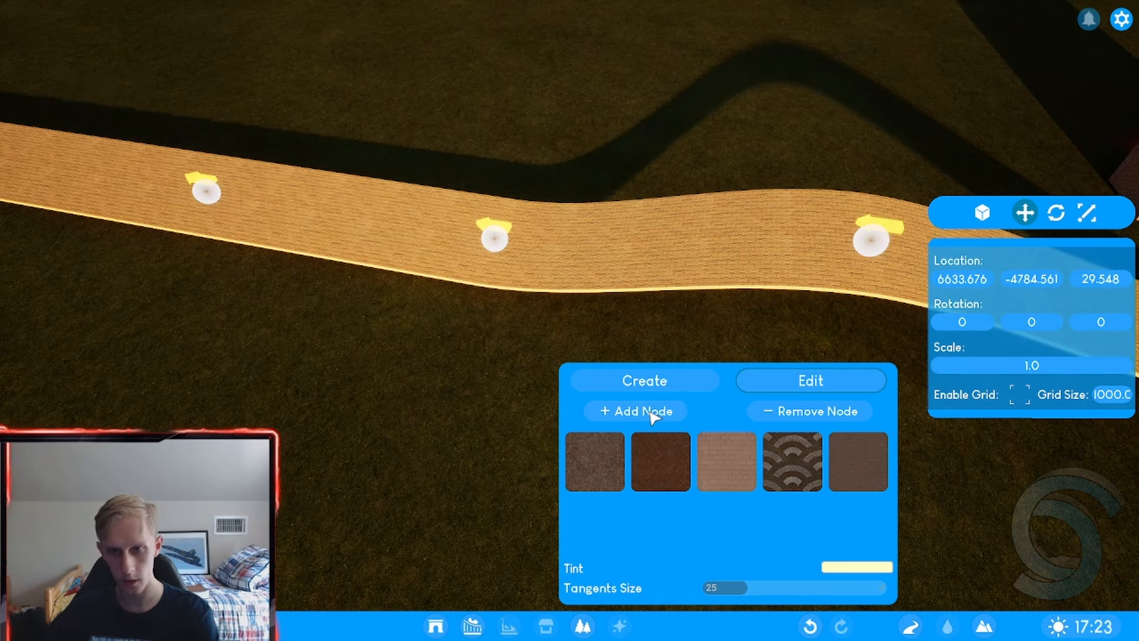
# Add a node to bend the path and try the Red Pavers texture
pyautogui.click(1093, 212)
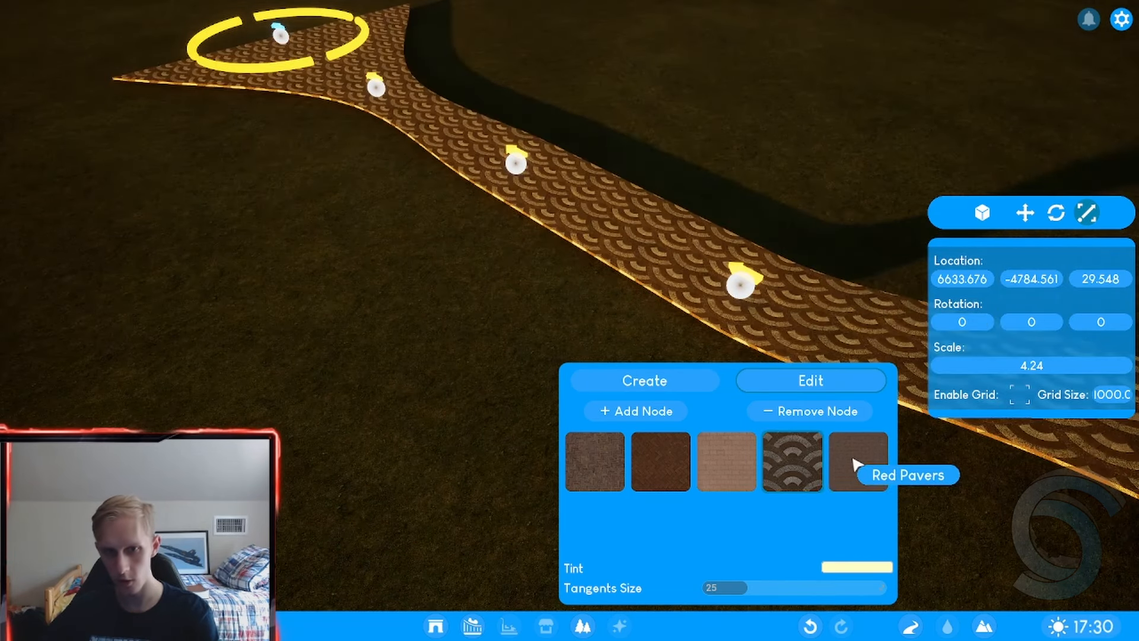
pyautogui.click(858, 463)
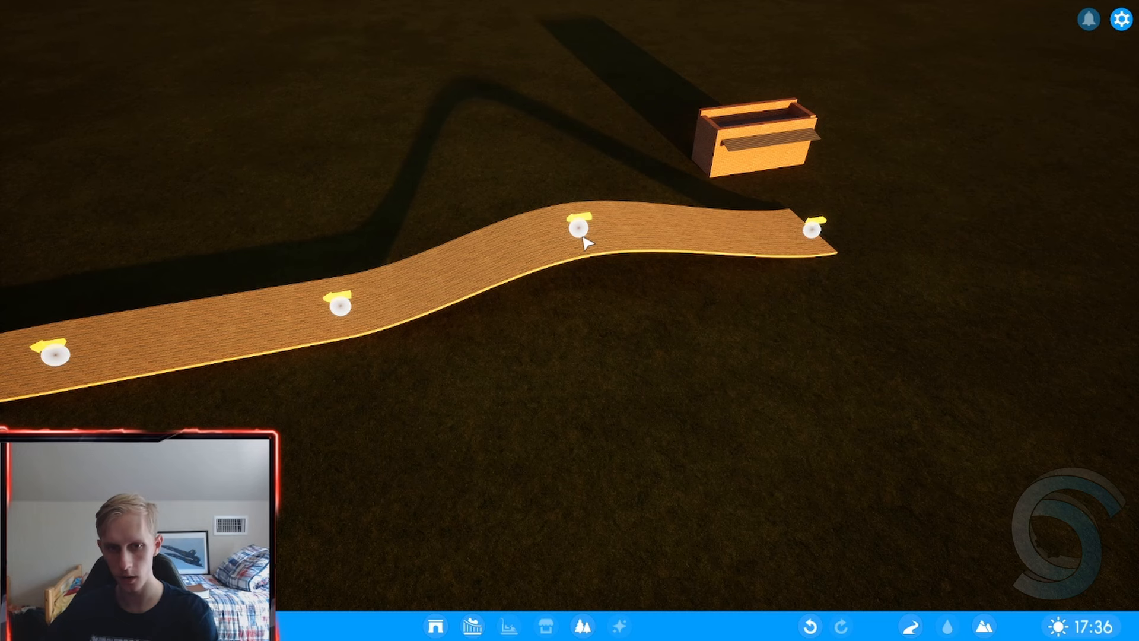
pyautogui.click(578, 233)
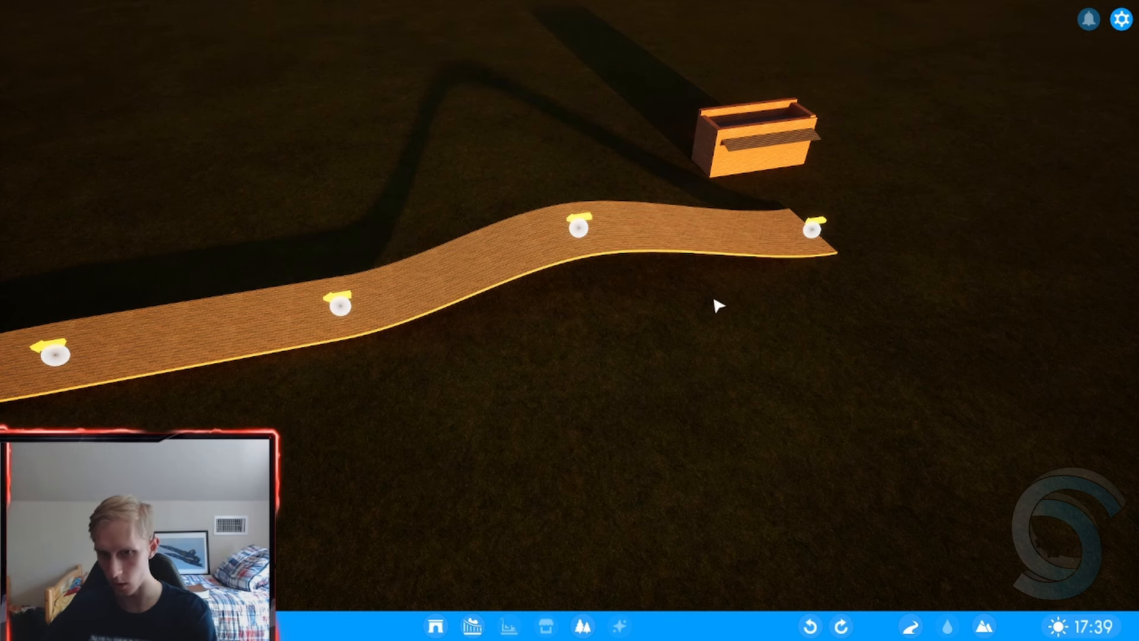
pyautogui.click(578, 235)
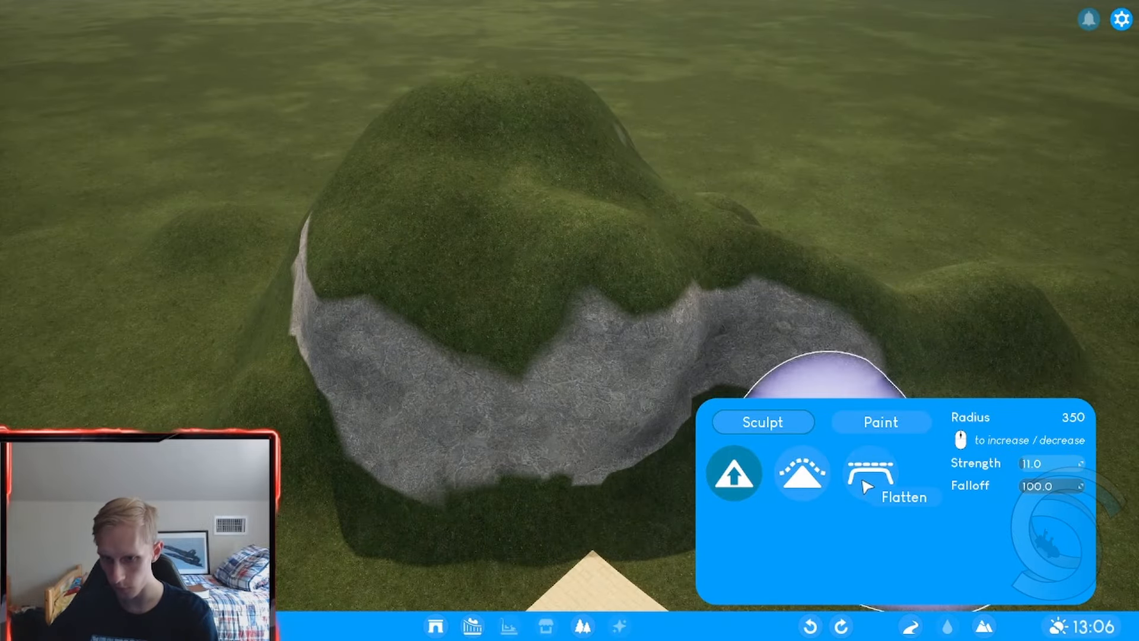
# Switch to the Flatten brush to carve a deep pit into the hill
pyautogui.click(871, 476)
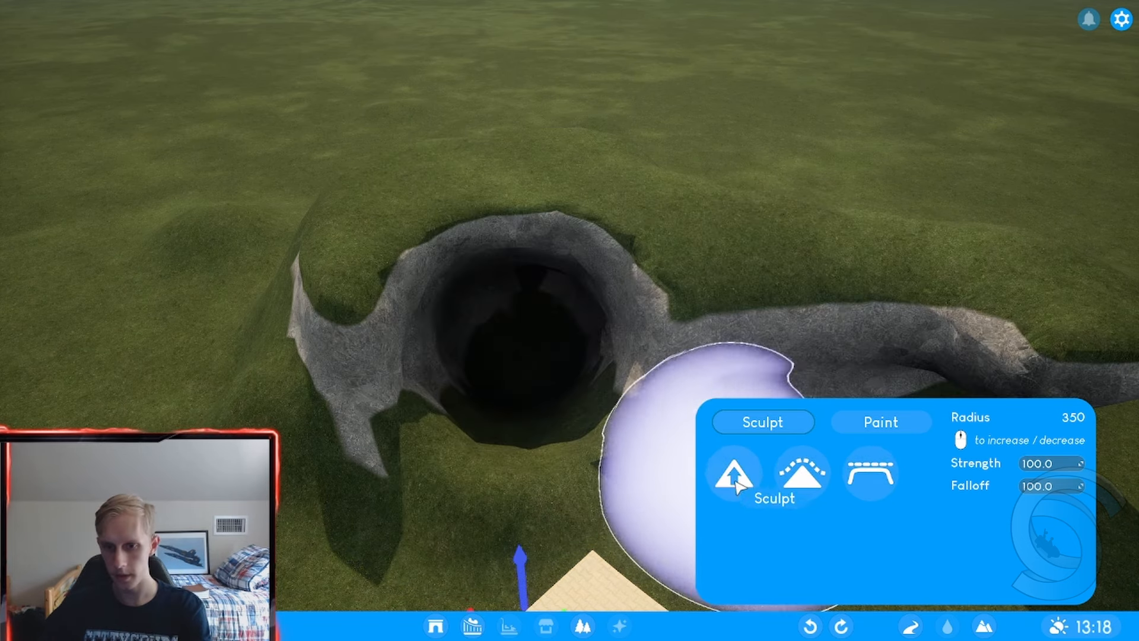
pyautogui.moveTo(201, 322)
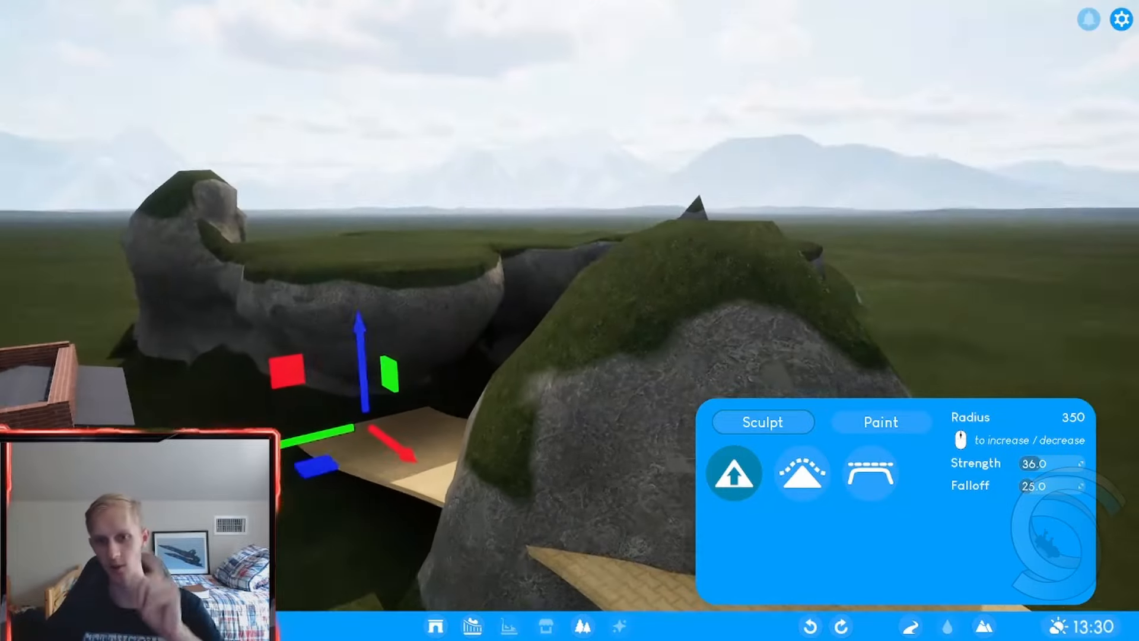
# Smooth the rocky hillsides behind the building with the smoothing brush
pyautogui.click(802, 474)
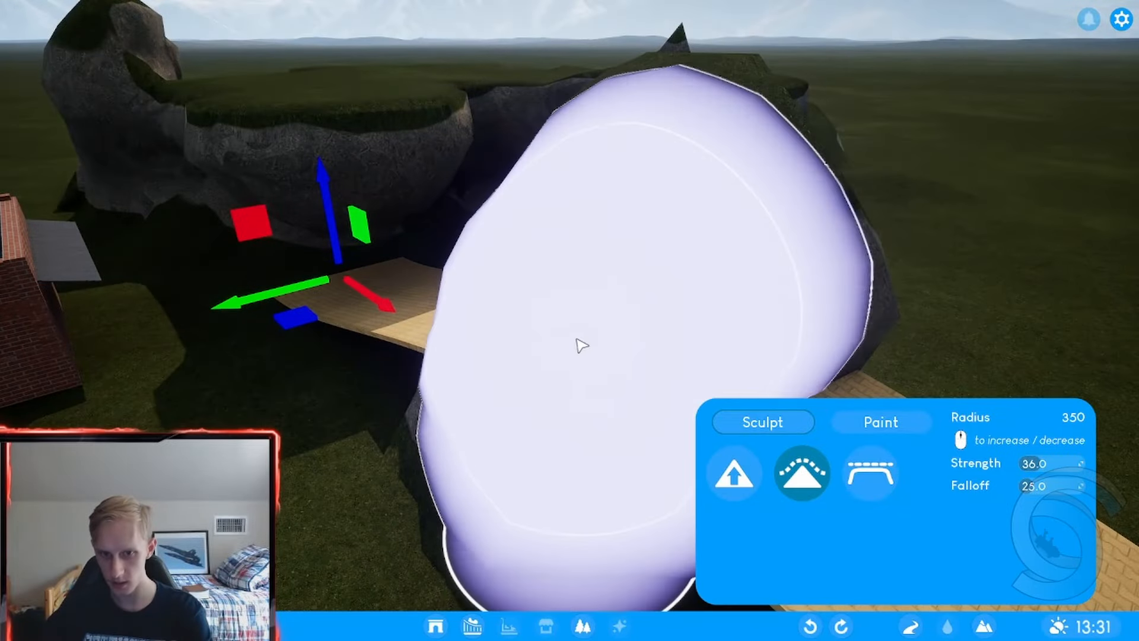
pyautogui.click(870, 473)
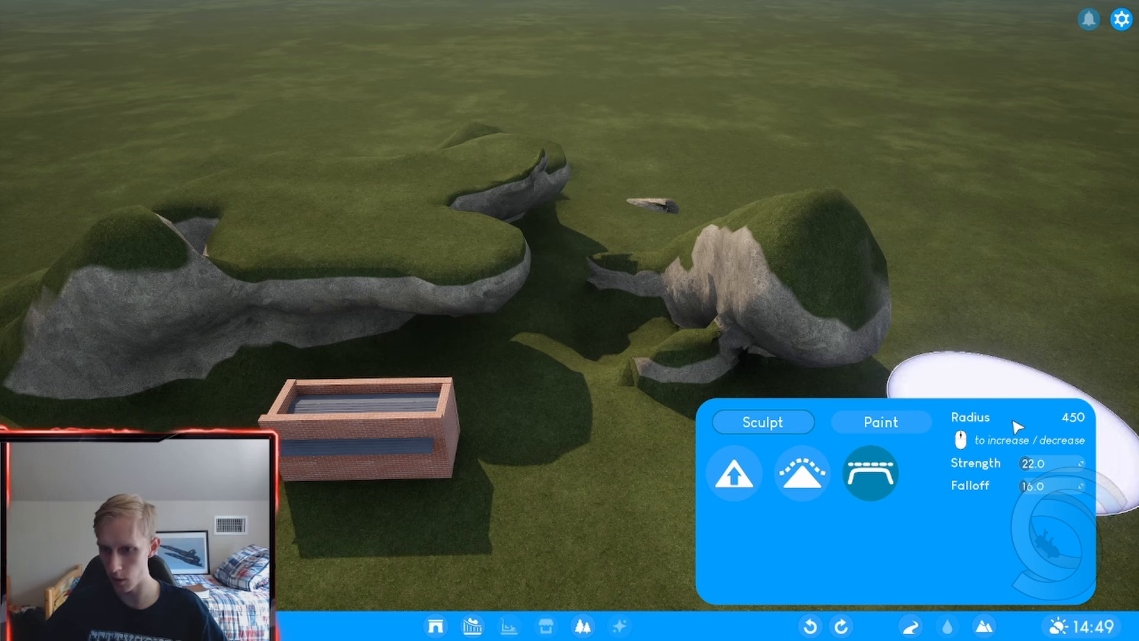
# Finish painting the sandy and dirt patches and close the terrain panel
pyautogui.scroll(-3)
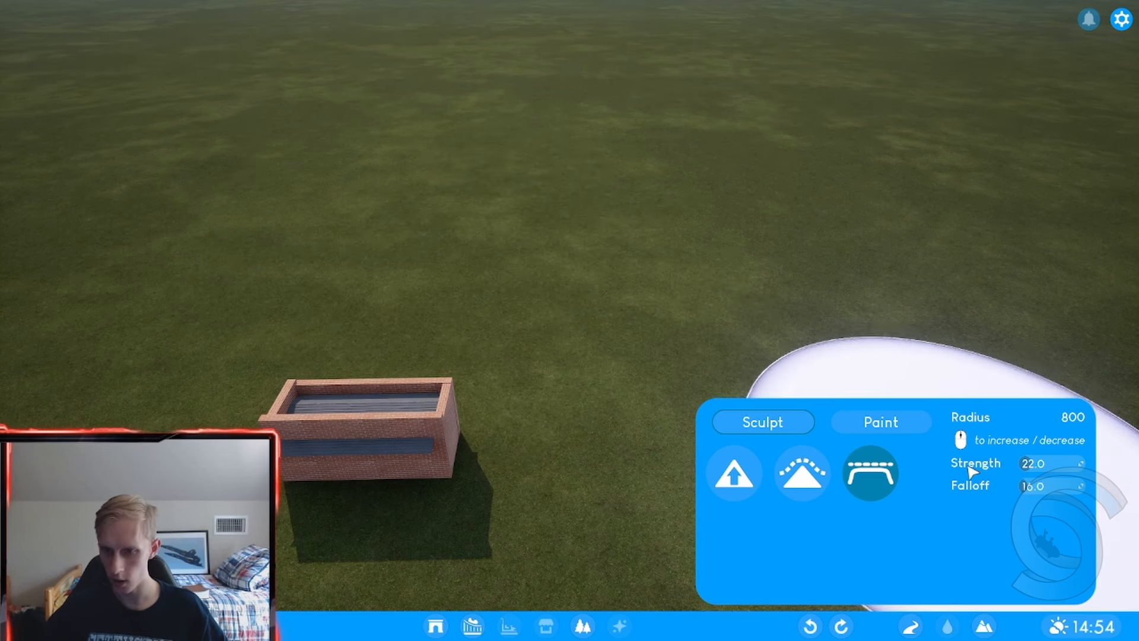
pyautogui.click(881, 422)
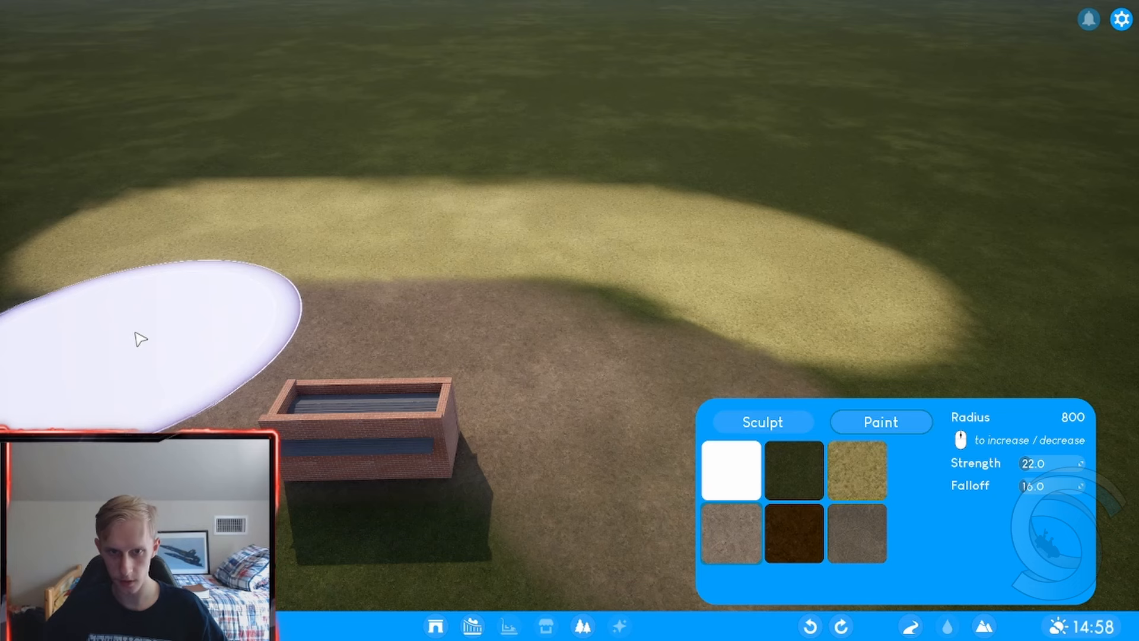
pyautogui.moveTo(915, 226)
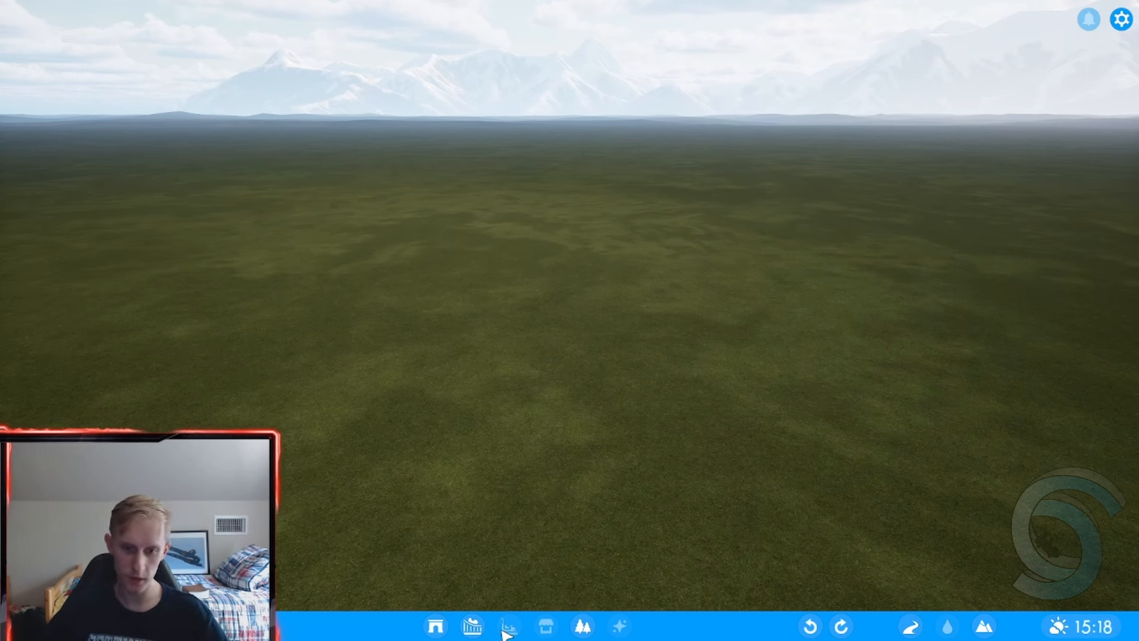
pyautogui.moveTo(652, 633)
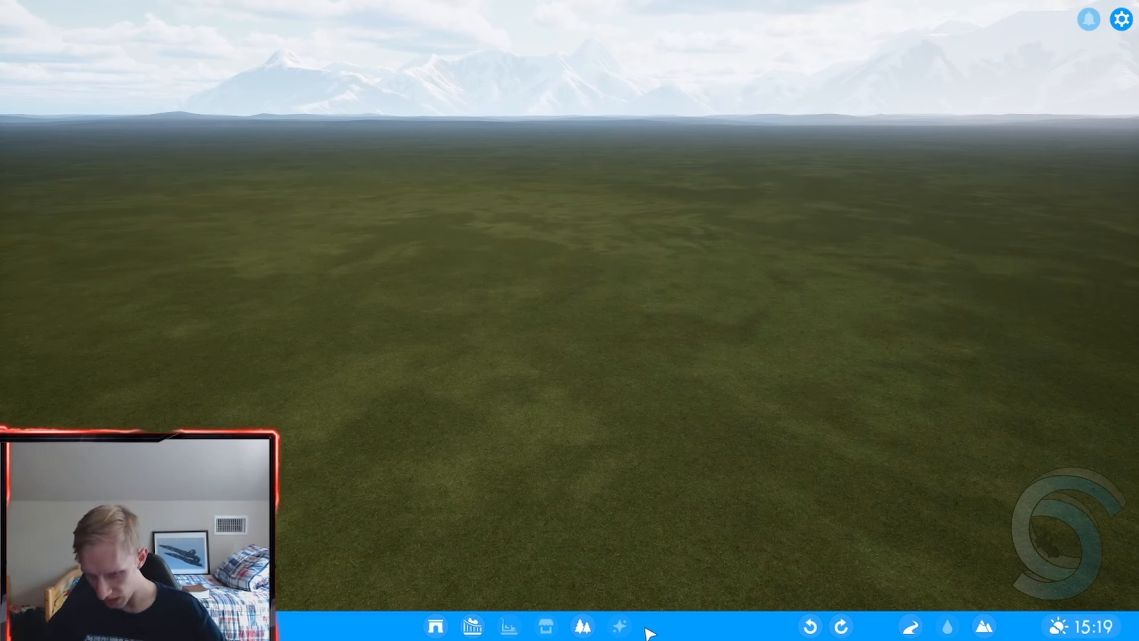
pyautogui.moveTo(471, 632)
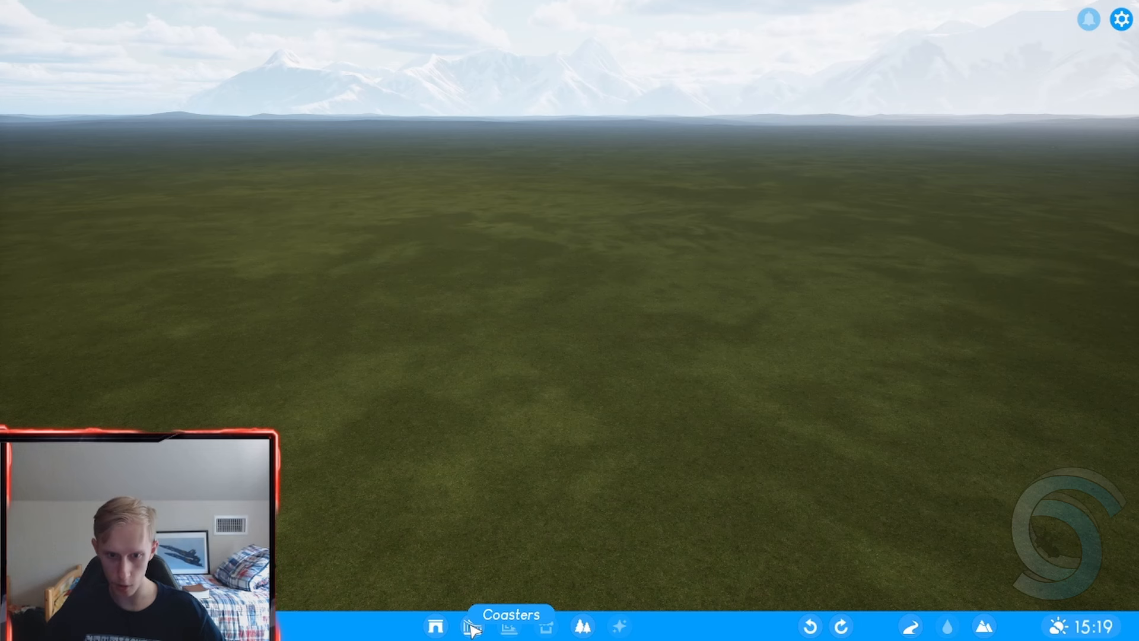
# Open the coaster catalogue from the bottom toolbar to choose a megacoaster
pyautogui.click(471, 640)
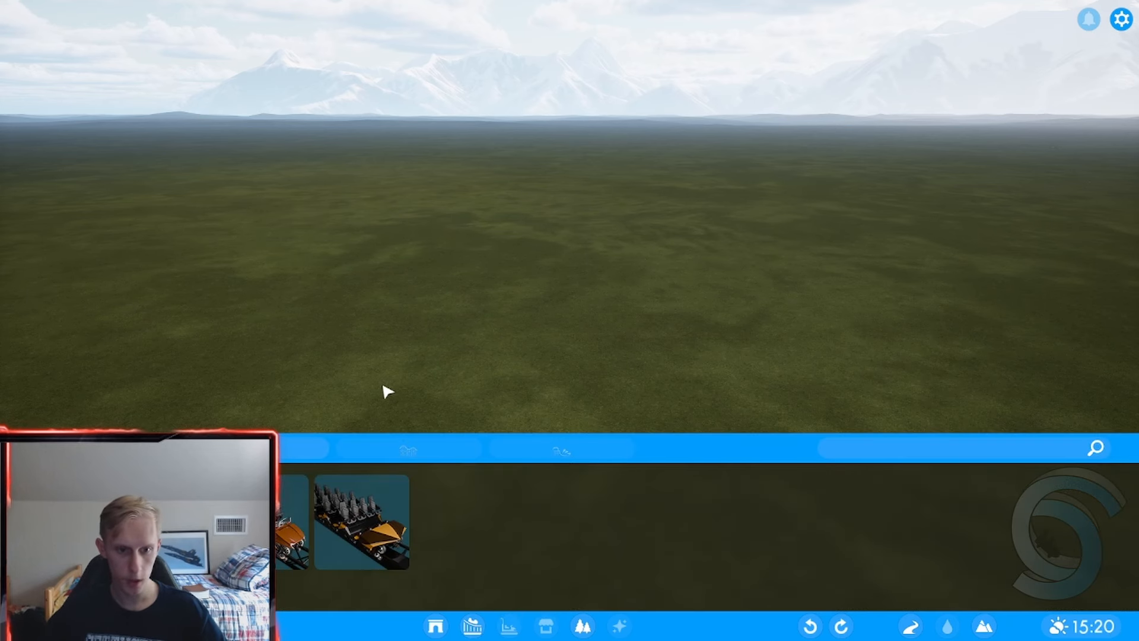
pyautogui.moveTo(637, 510)
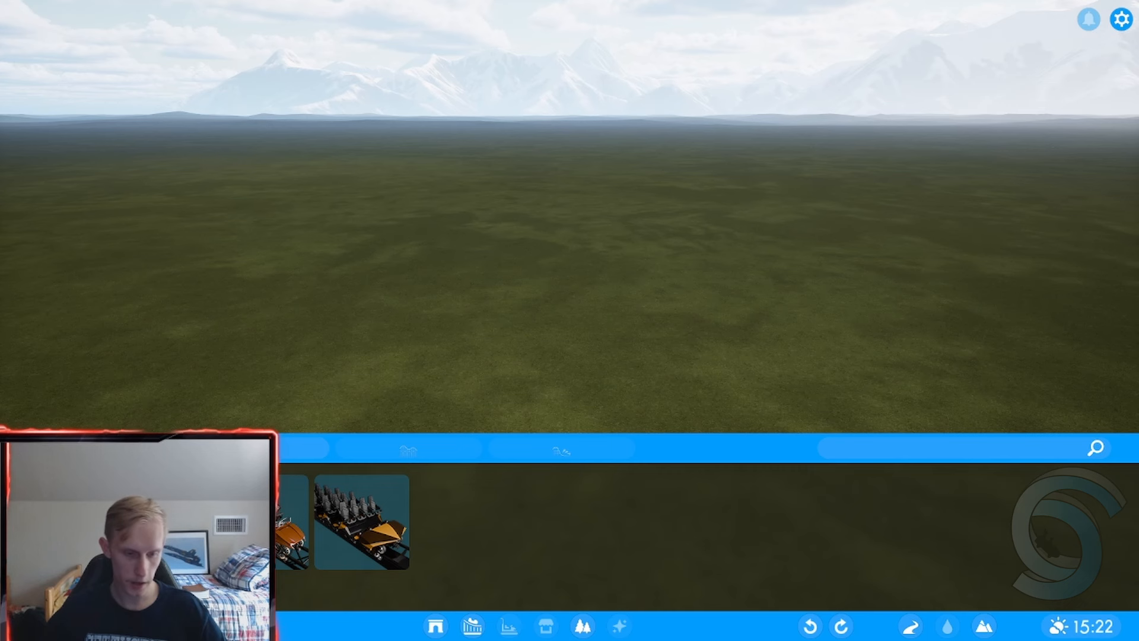
pyautogui.moveTo(358, 528)
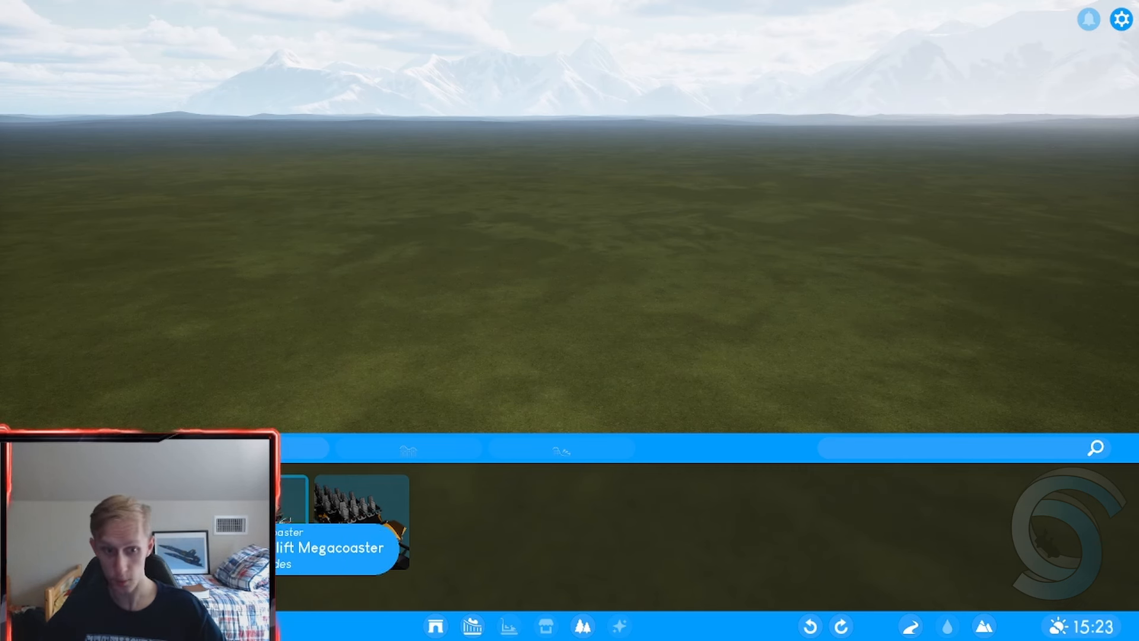
pyautogui.moveTo(360, 540)
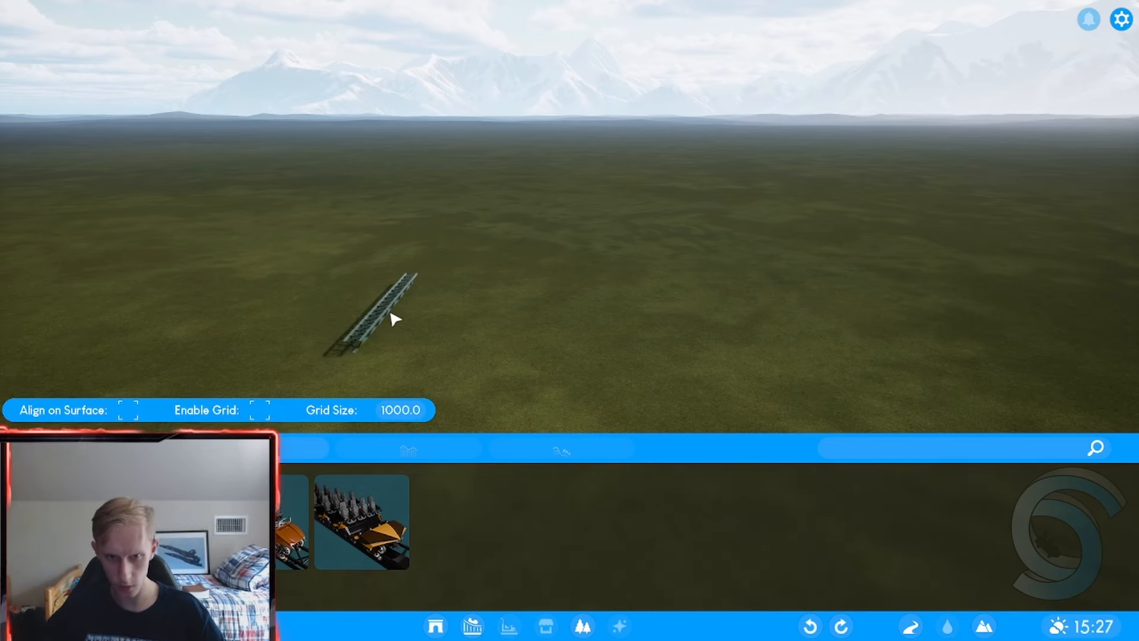
# Place the straight steel coaster track with its train on the grass field
pyautogui.click(374, 318)
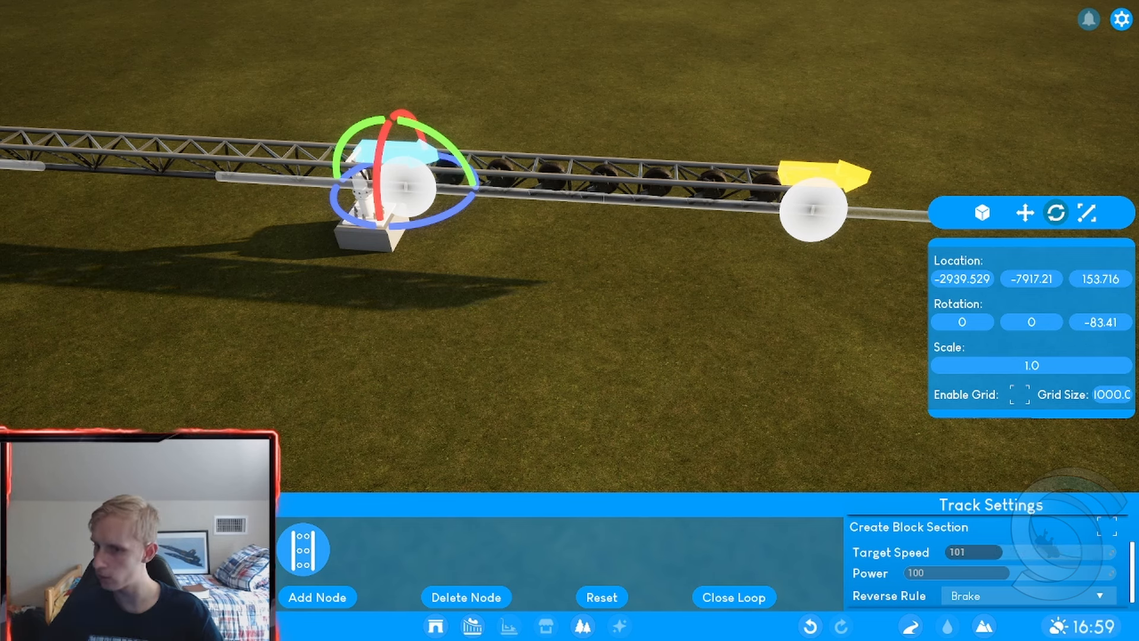
# Lower the launch section's target speed to 45 and select the next track node
pyautogui.moveTo(978, 553); pyautogui.dragTo(948, 553)
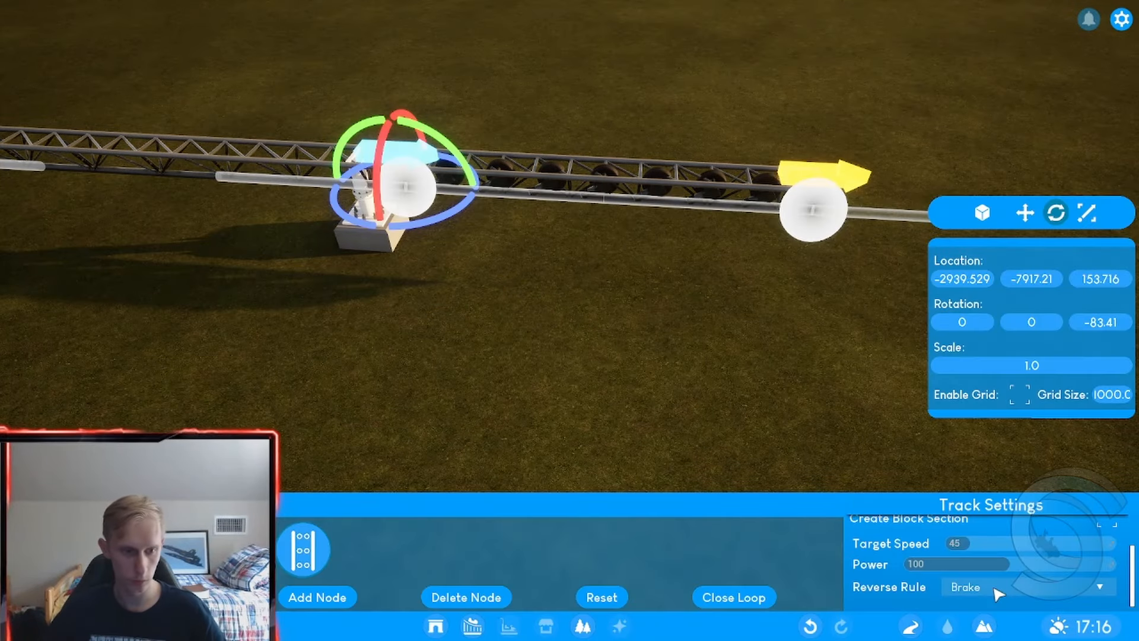
pyautogui.click(1028, 588)
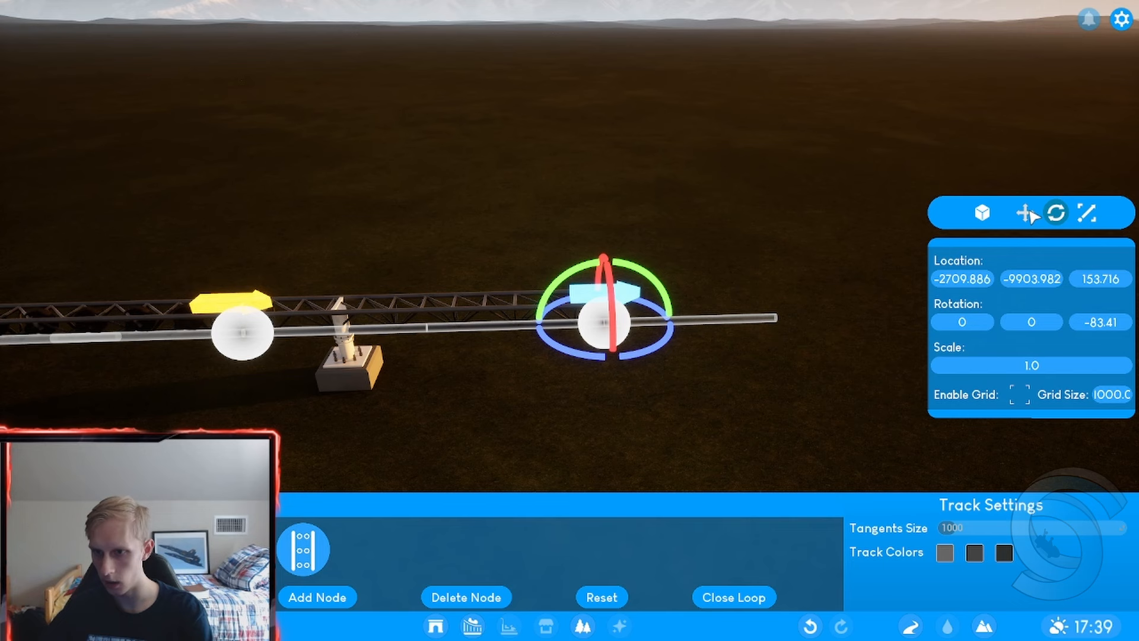
# Raise the node past the station into a climb with the Move gizmo, setting target speed 63
pyautogui.click(1025, 213)
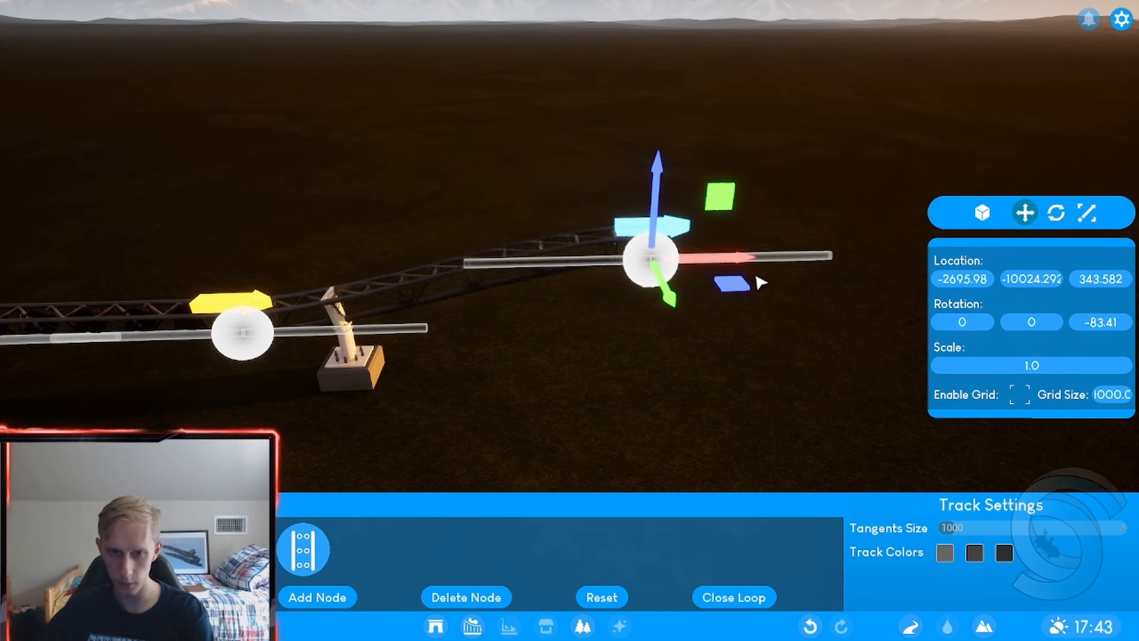
pyautogui.moveTo(657, 258); pyautogui.dragTo(680, 196)
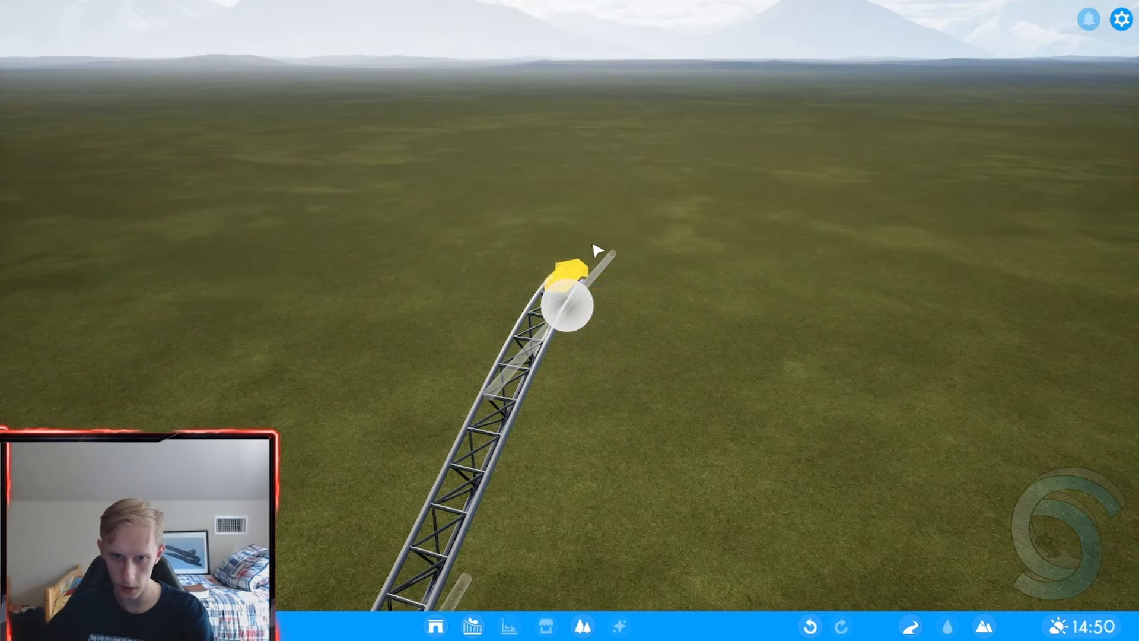
pyautogui.click(570, 308)
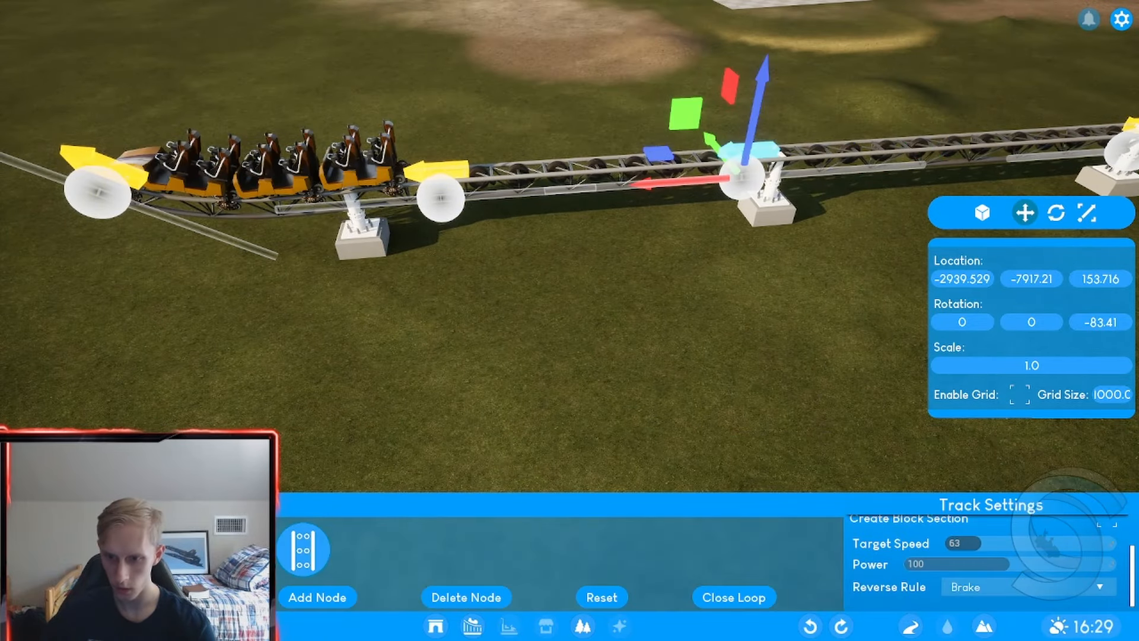
# Shift the track node along the station and set the coaster to closed
pyautogui.moveTo(939, 543); pyautogui.dragTo(967, 544)
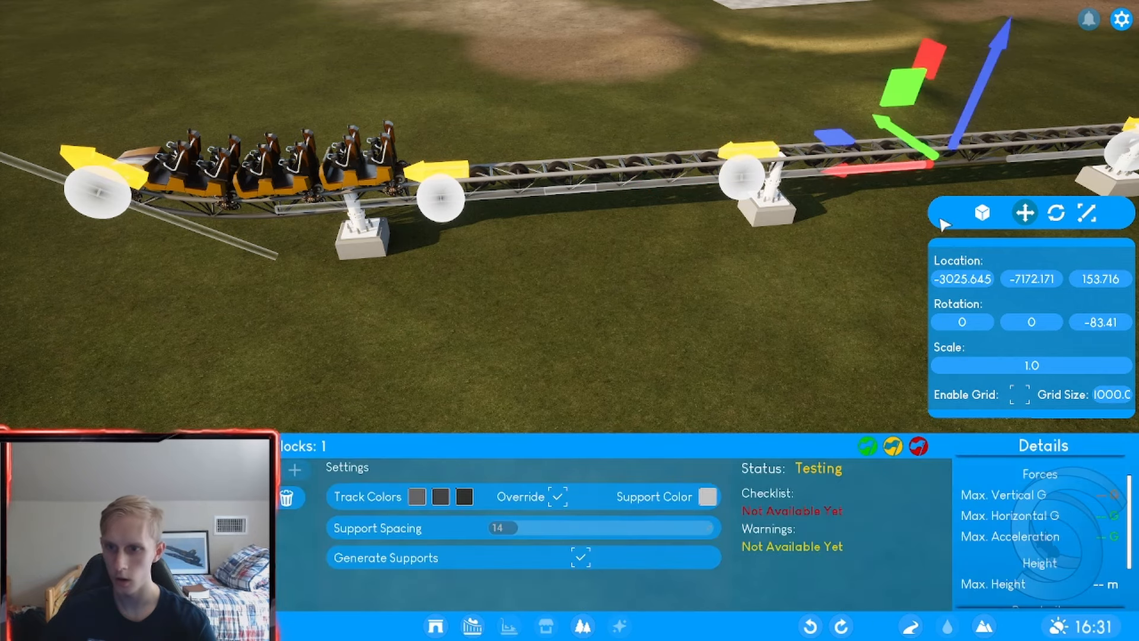
pyautogui.moveTo(869, 448)
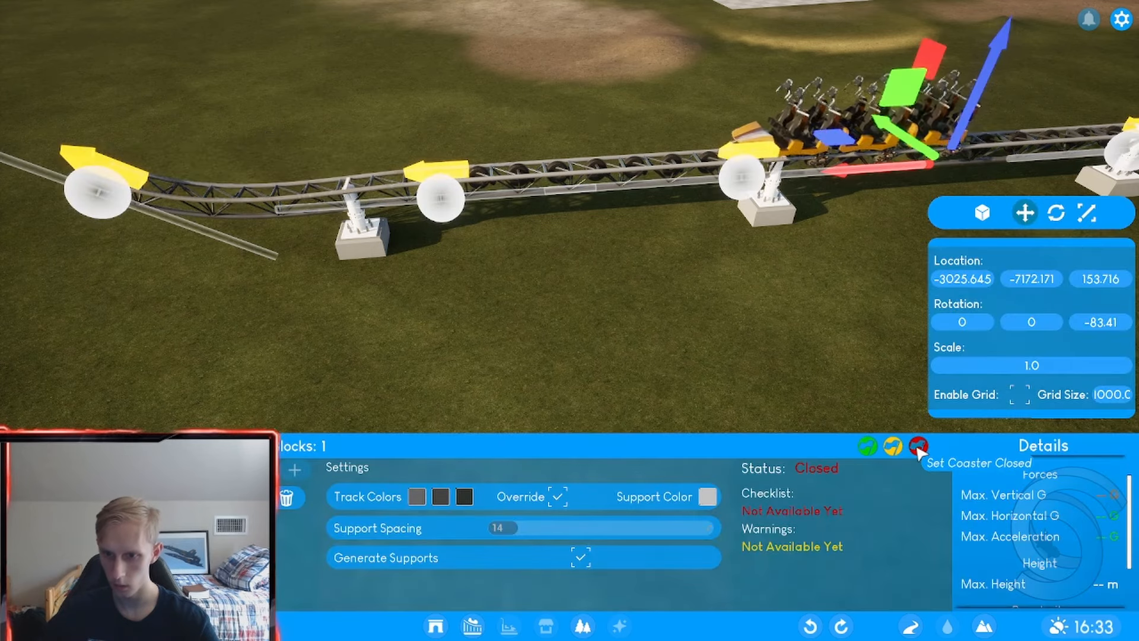
pyautogui.click(917, 446)
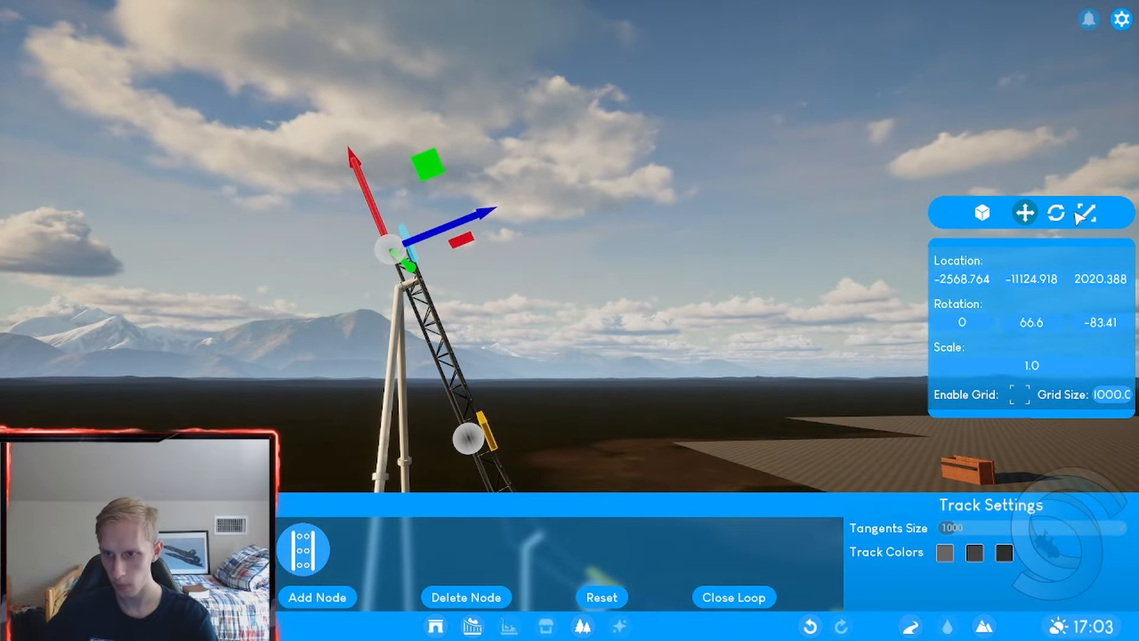
# Tilt the top tower node with the Rotate gizmo, then return to the Move gizmo
pyautogui.click(1057, 212)
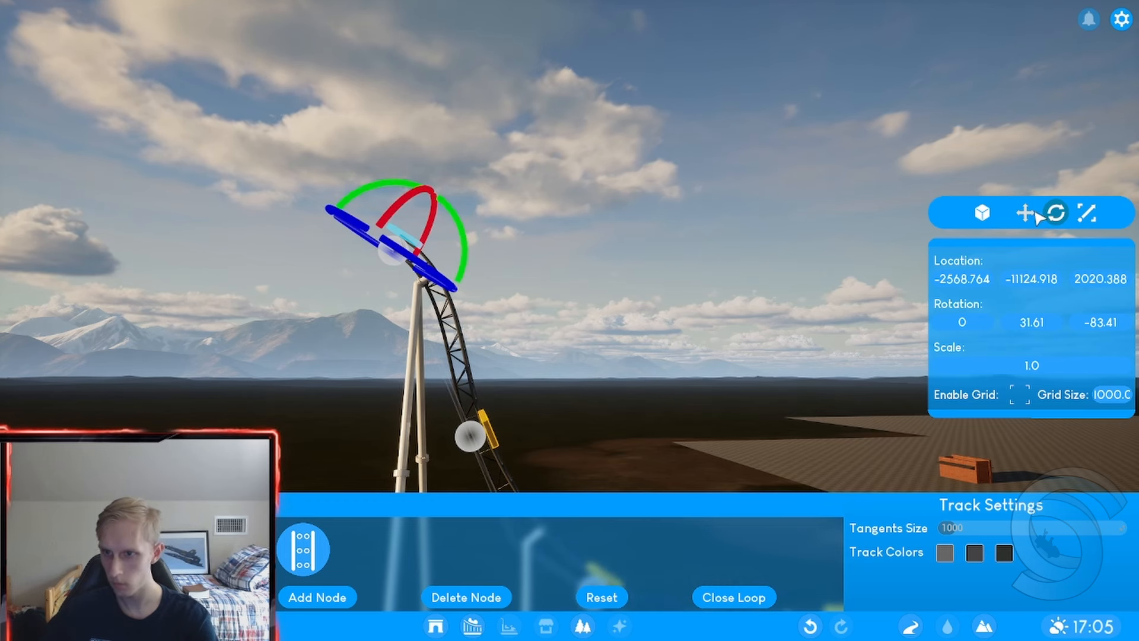
pyautogui.click(1024, 213)
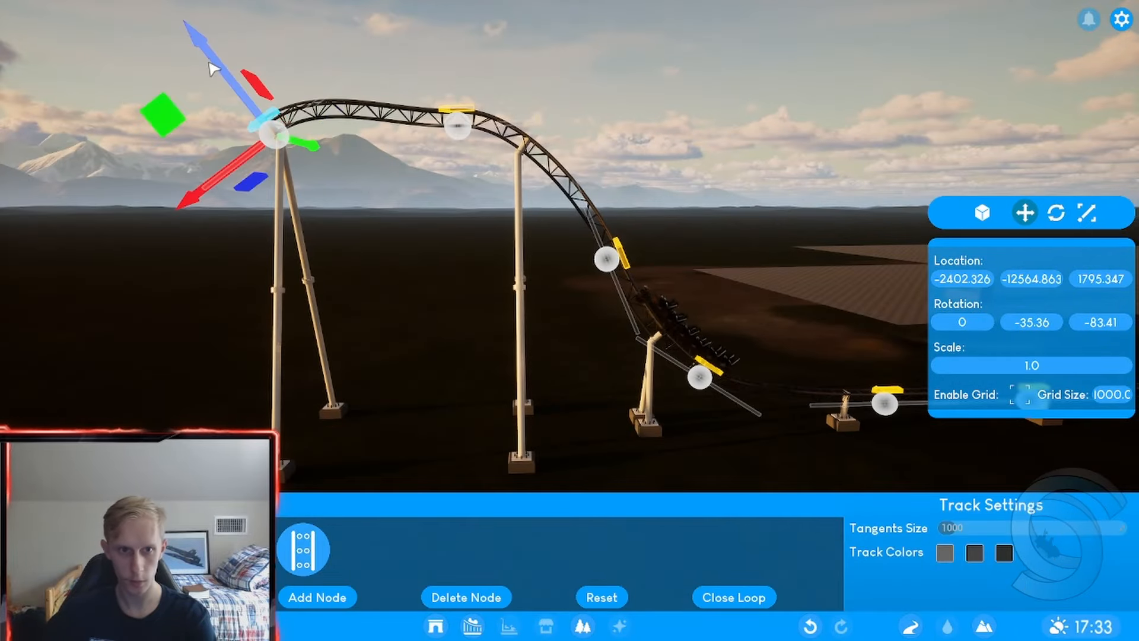
# Level the track into the crest and lower the climbing-side node into a smoother curve
pyautogui.moveTo(276, 139); pyautogui.dragTo(327, 210)
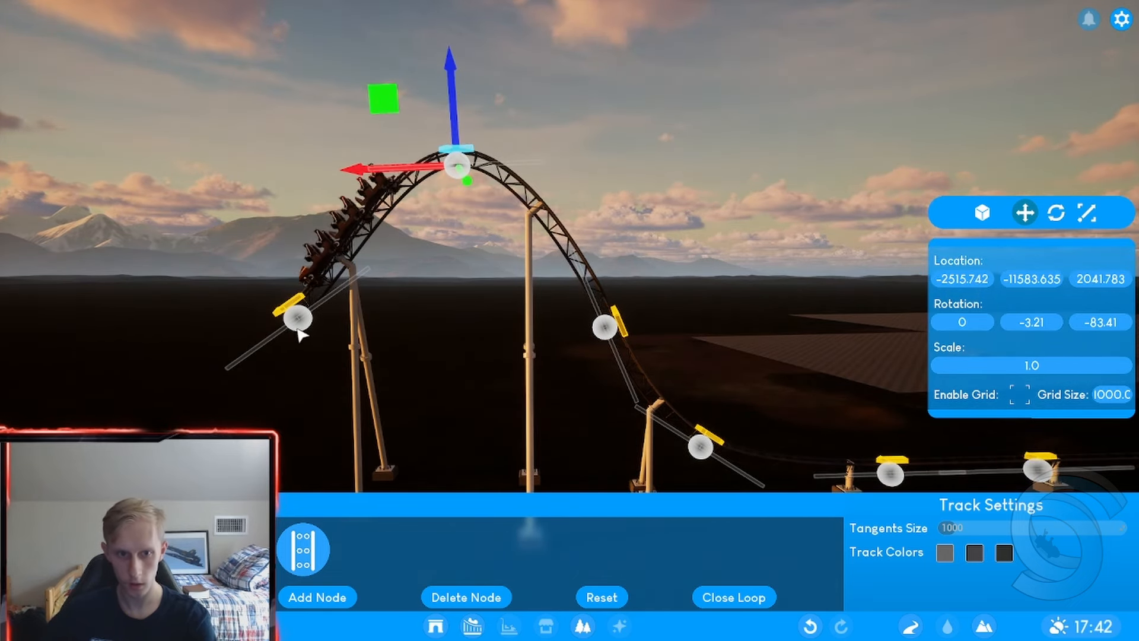
pyautogui.moveTo(450, 167); pyautogui.dragTo(265, 280)
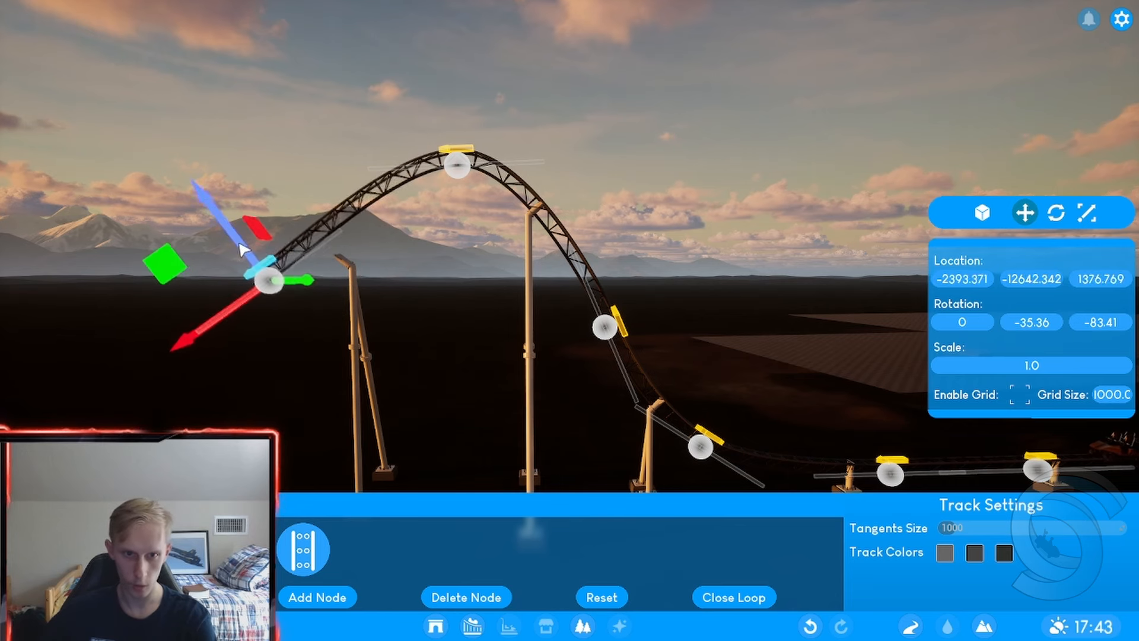
pyautogui.moveTo(255, 273); pyautogui.dragTo(287, 309)
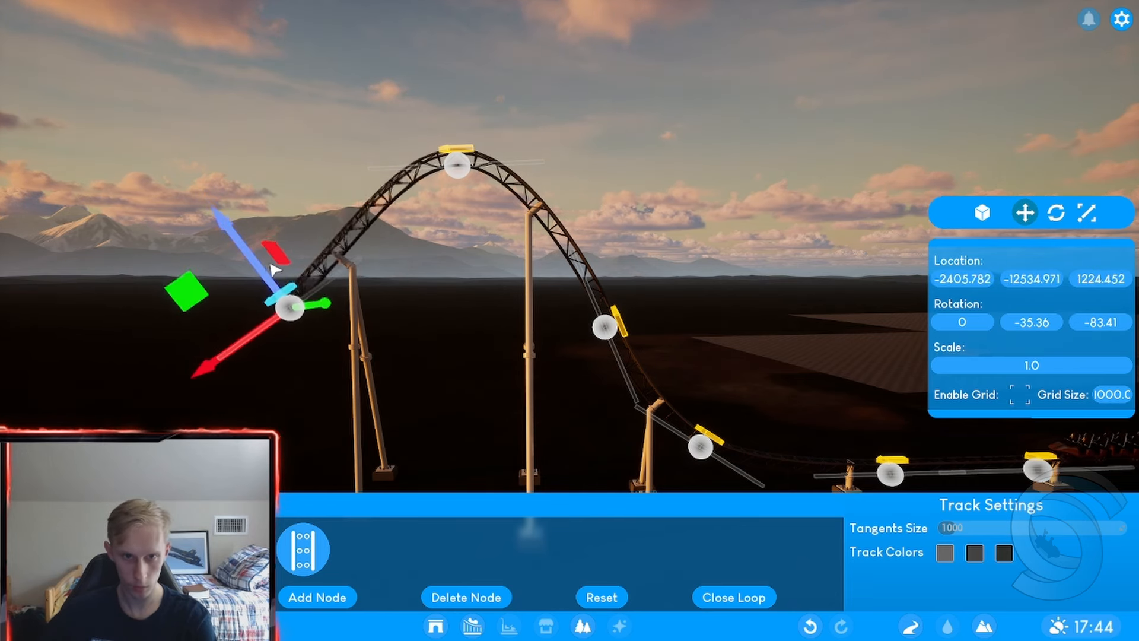
pyautogui.moveTo(284, 305); pyautogui.dragTo(254, 255)
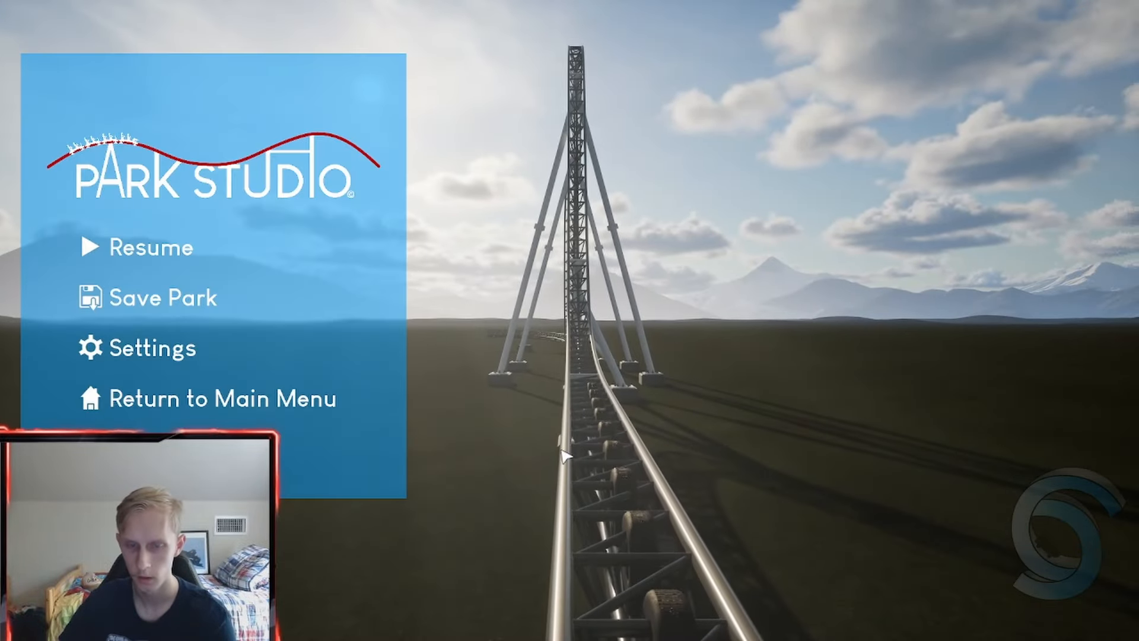
# Resume from the pause menu and return to building near the brick building
pyautogui.click(151, 248)
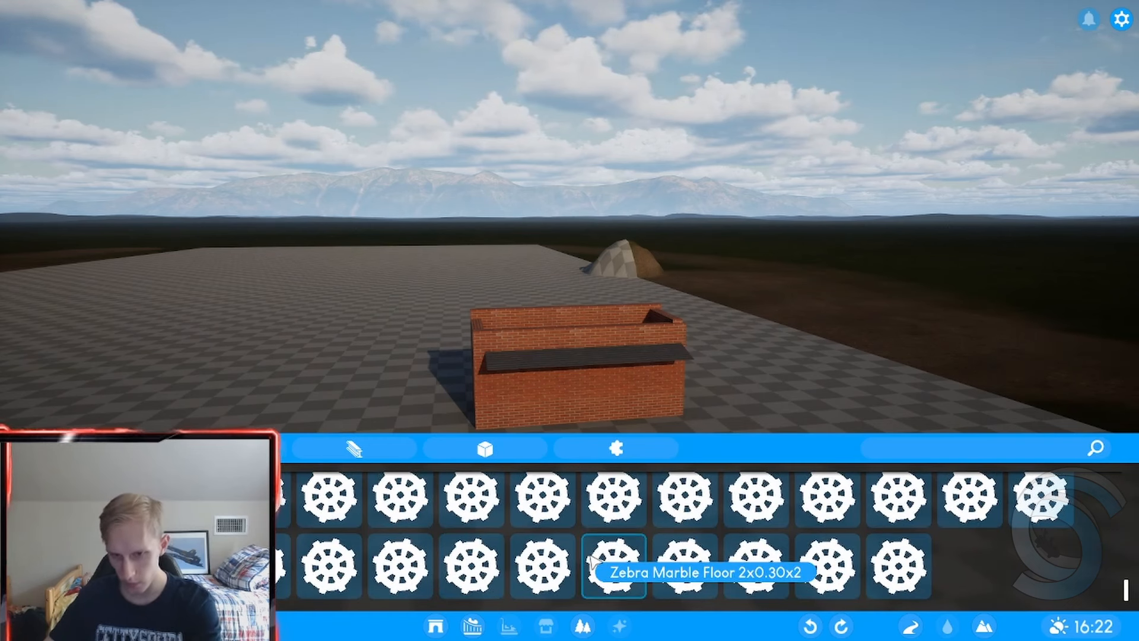
# Pick the Zebra Marble Floor 2x0.30x2 slab to place on the brick building
pyautogui.click(611, 570)
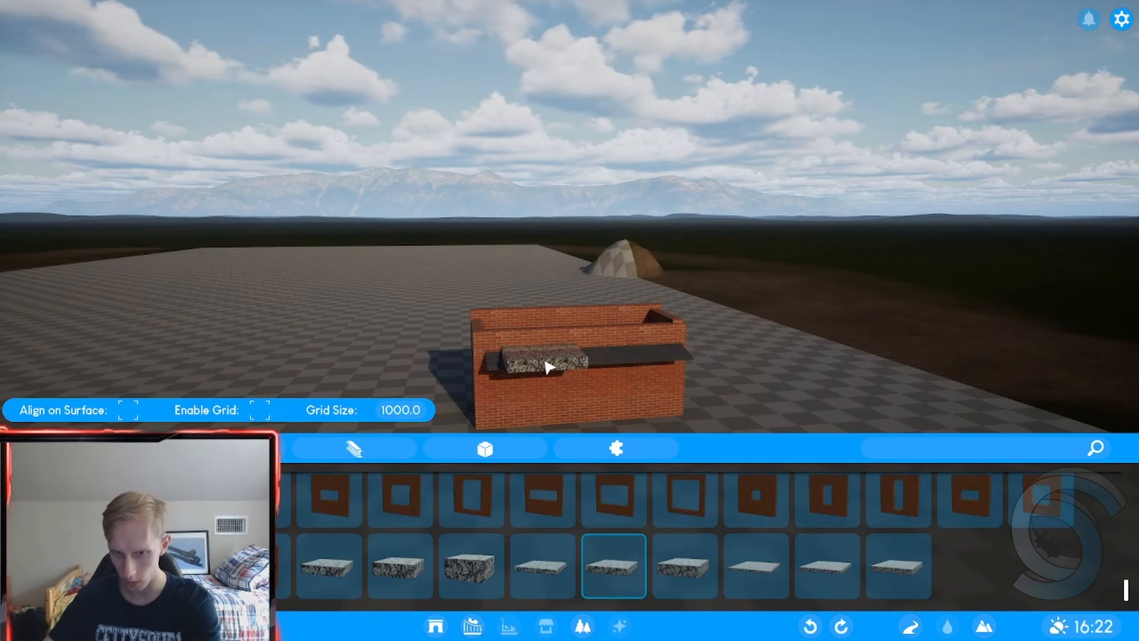